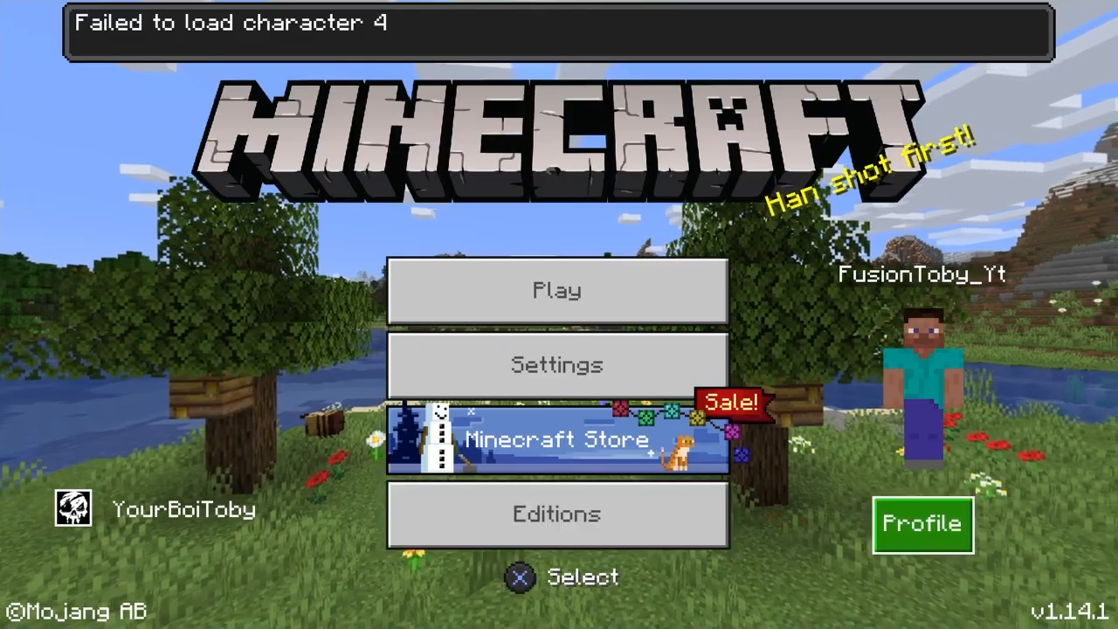
# Enter the Profile screen and cycle through saved characters past Alex back to Steve.
pyautogui.click(922, 524)
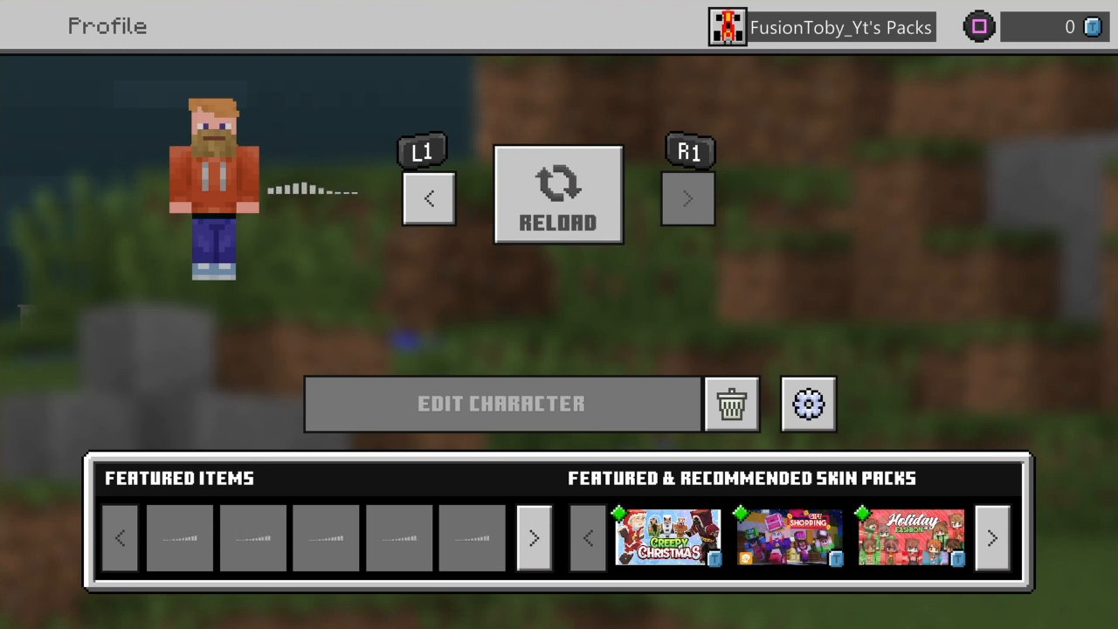
pyautogui.click(686, 200)
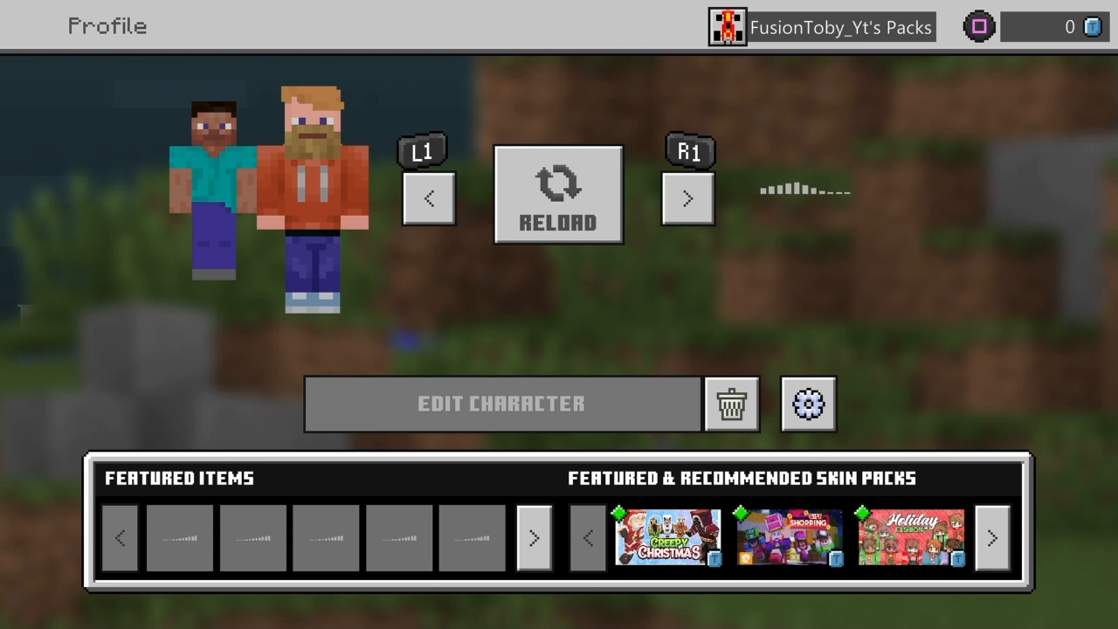
pyautogui.click(688, 197)
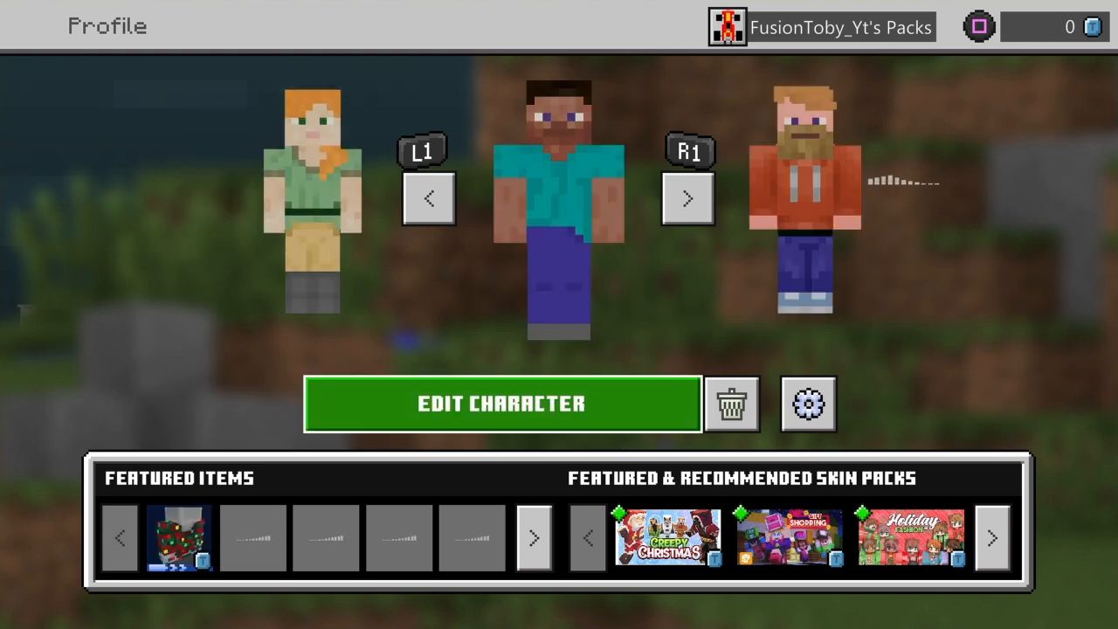
pyautogui.click(430, 199)
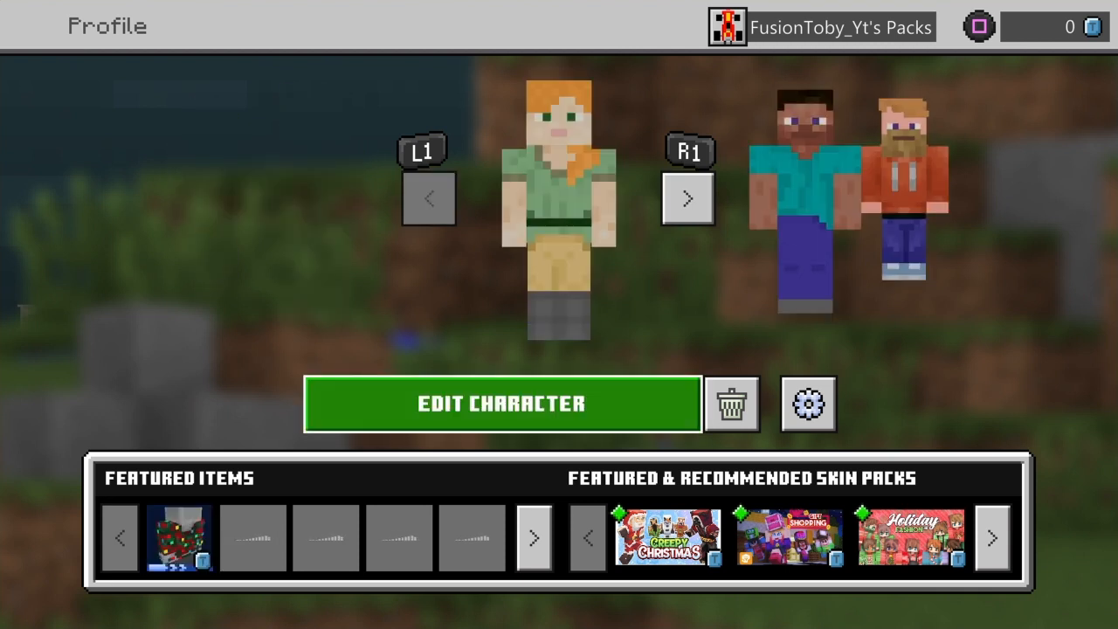
pyautogui.click(688, 200)
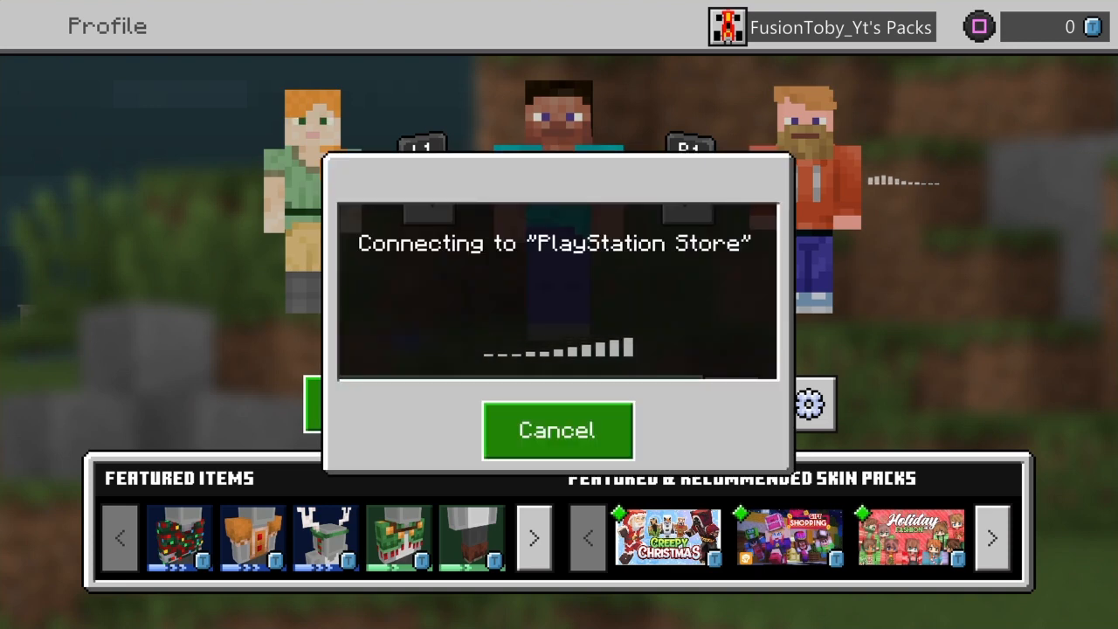
# Edit Steve, browse the Owned and Purchasable classic skin packs, then return to Character Creator.
pyautogui.click(557, 430)
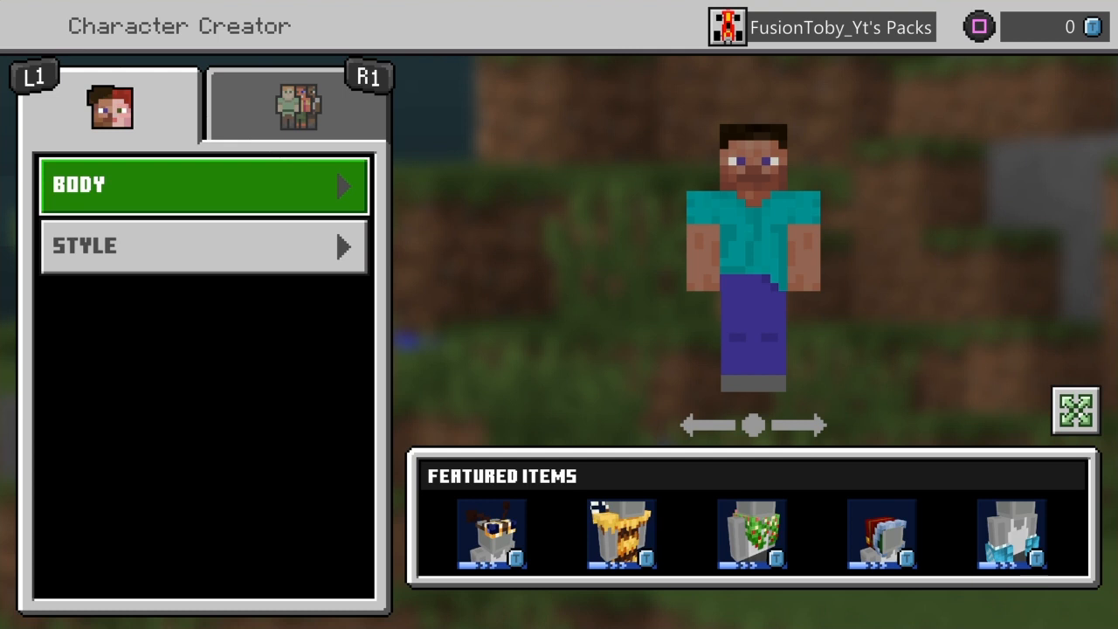
pyautogui.click(297, 105)
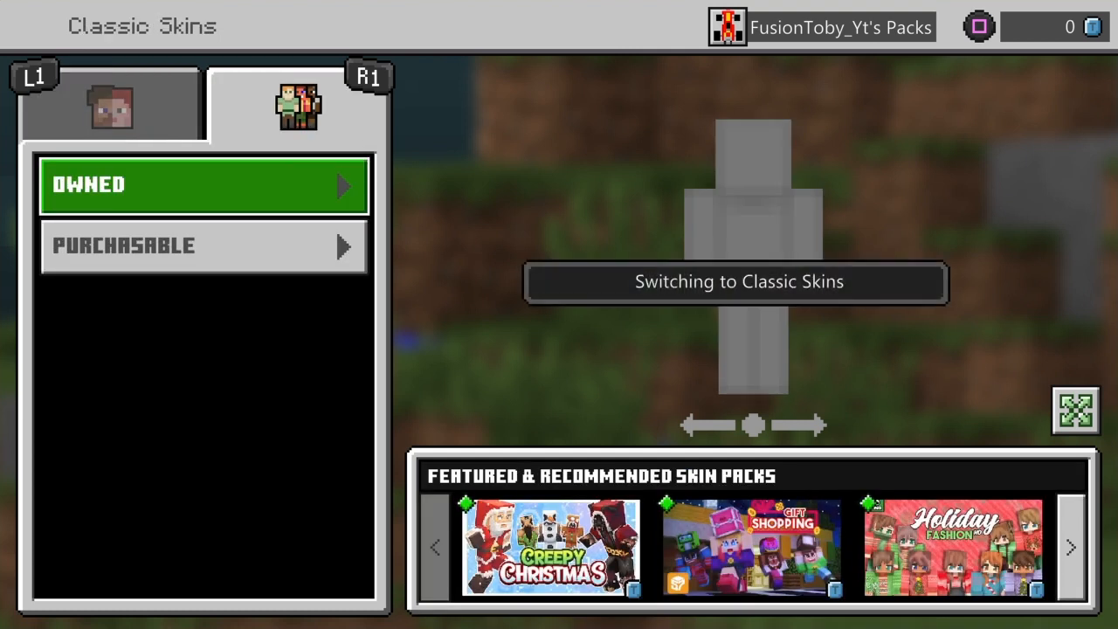
pyautogui.click(202, 185)
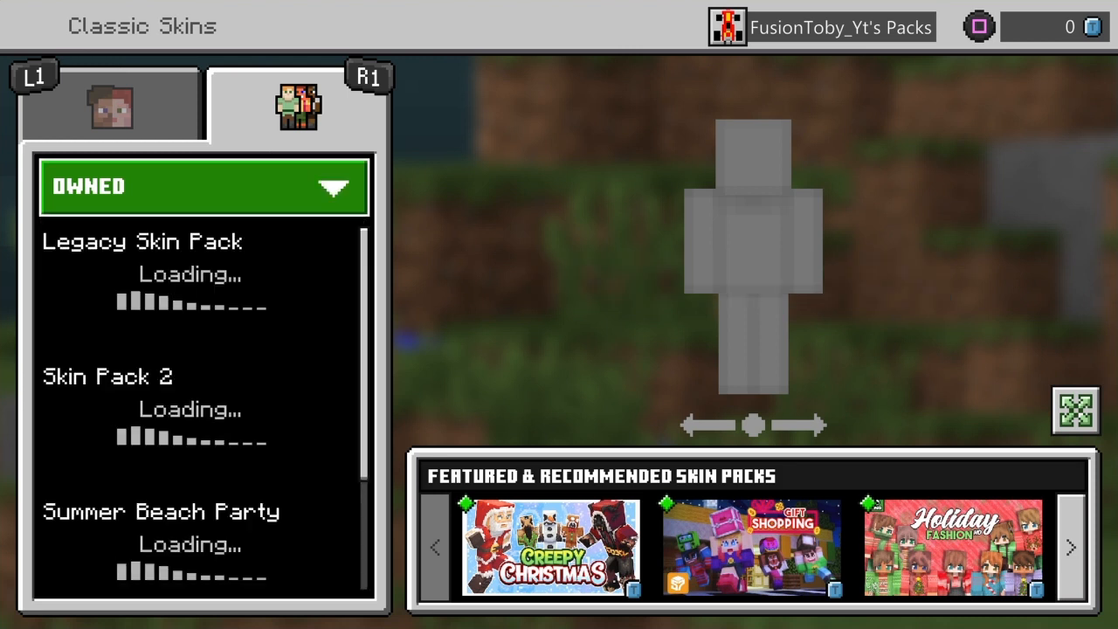
pyautogui.scroll(-3)
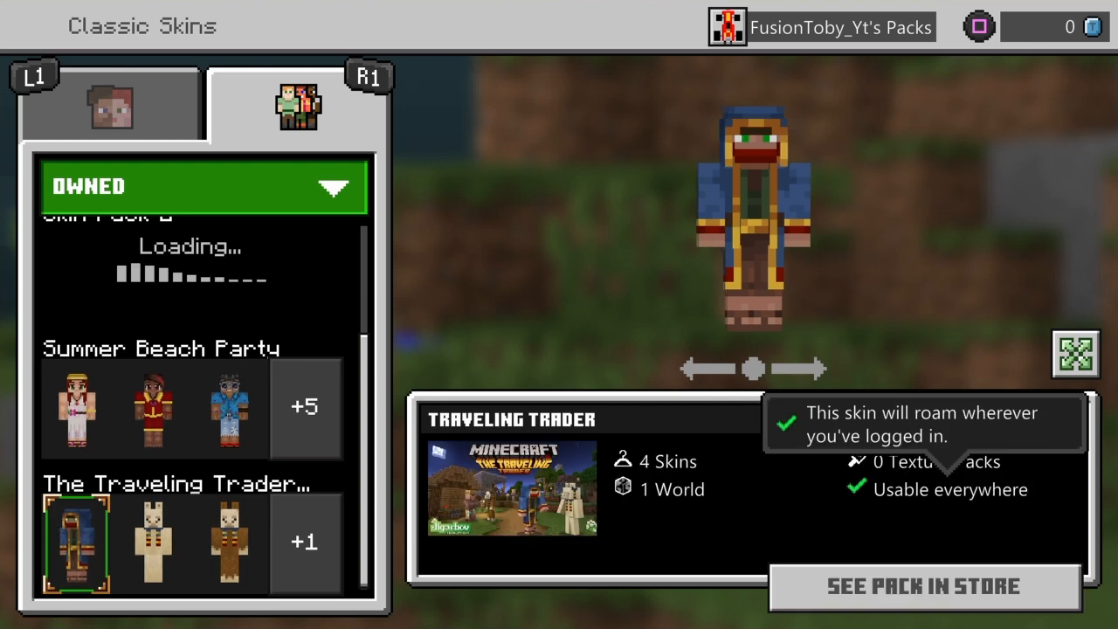
pyautogui.scroll(3)
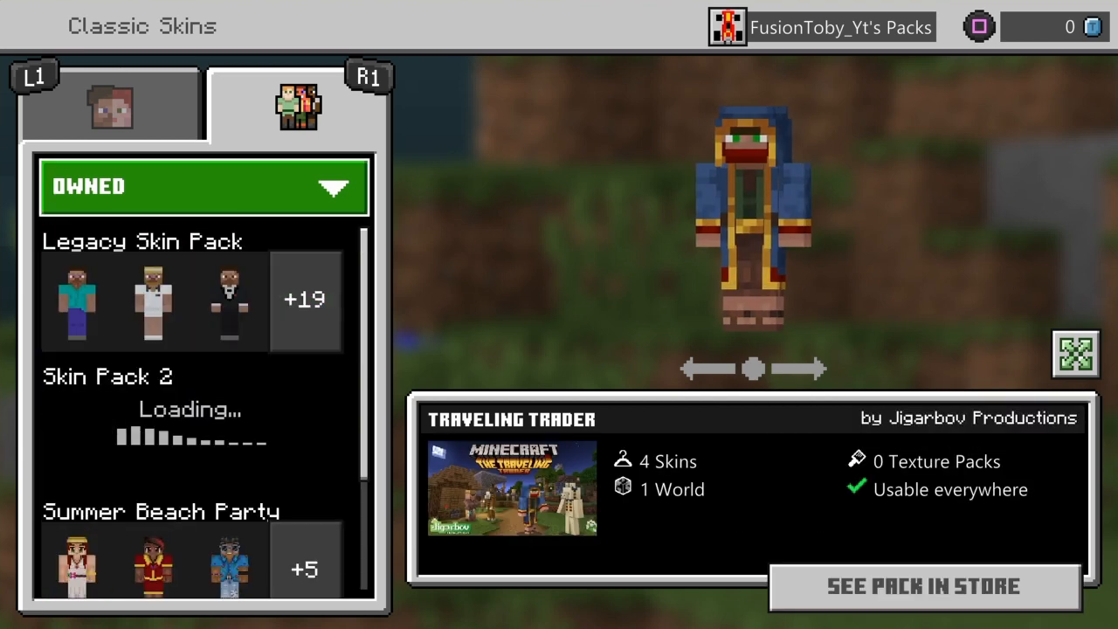
pyautogui.click(203, 185)
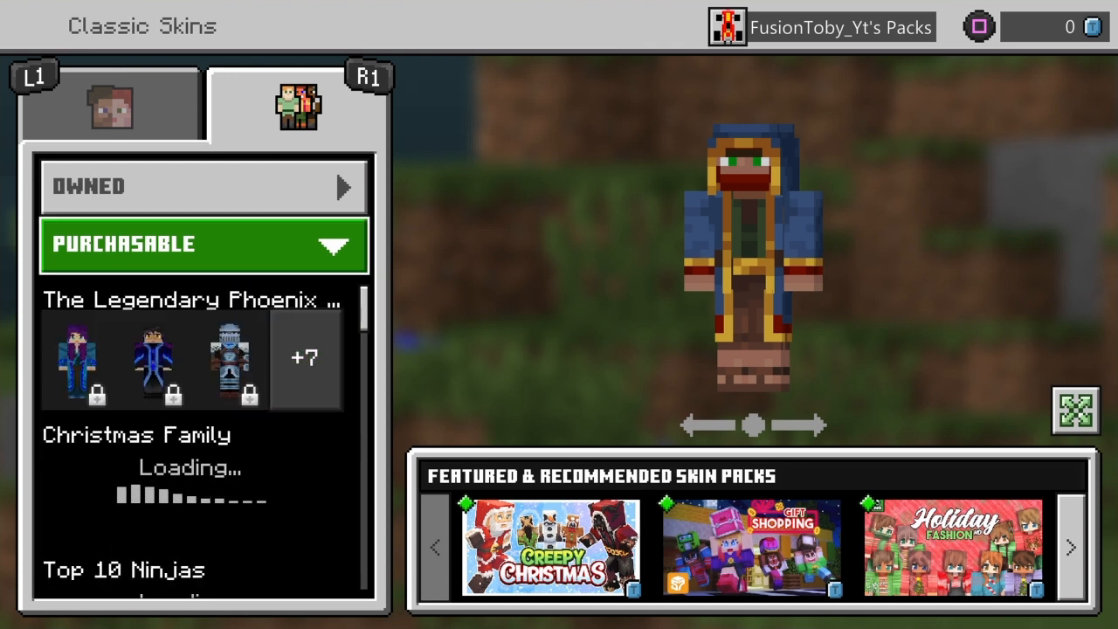
pyautogui.click(112, 103)
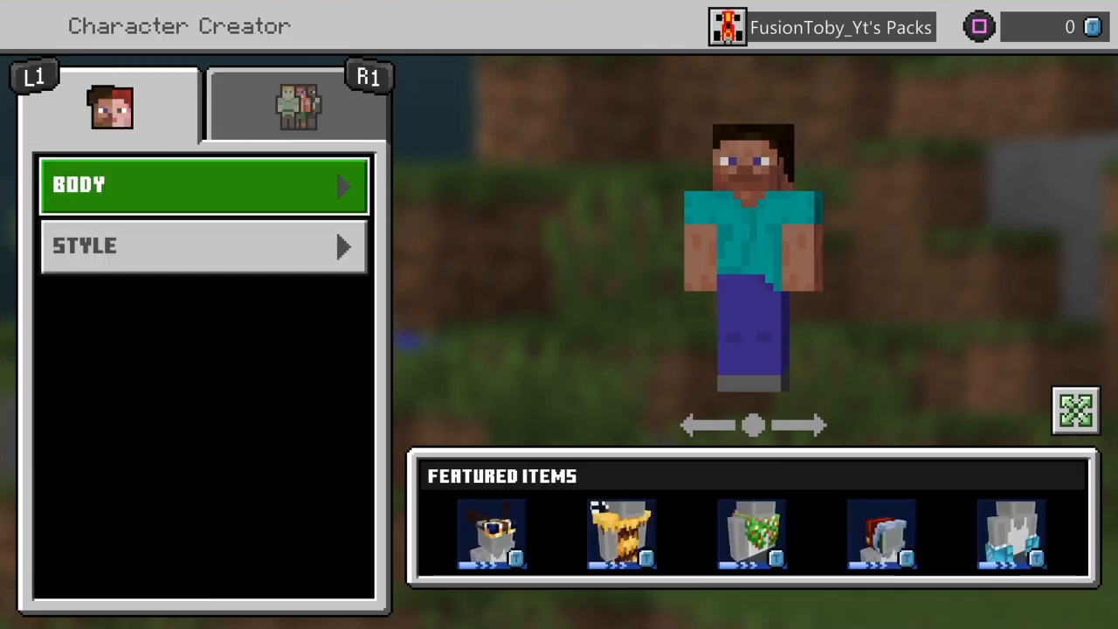
# Preview body bases (Alex, Steve, Vitiligo, Brawny, Slender, Freckled) and settle on one.
pyautogui.click(202, 185)
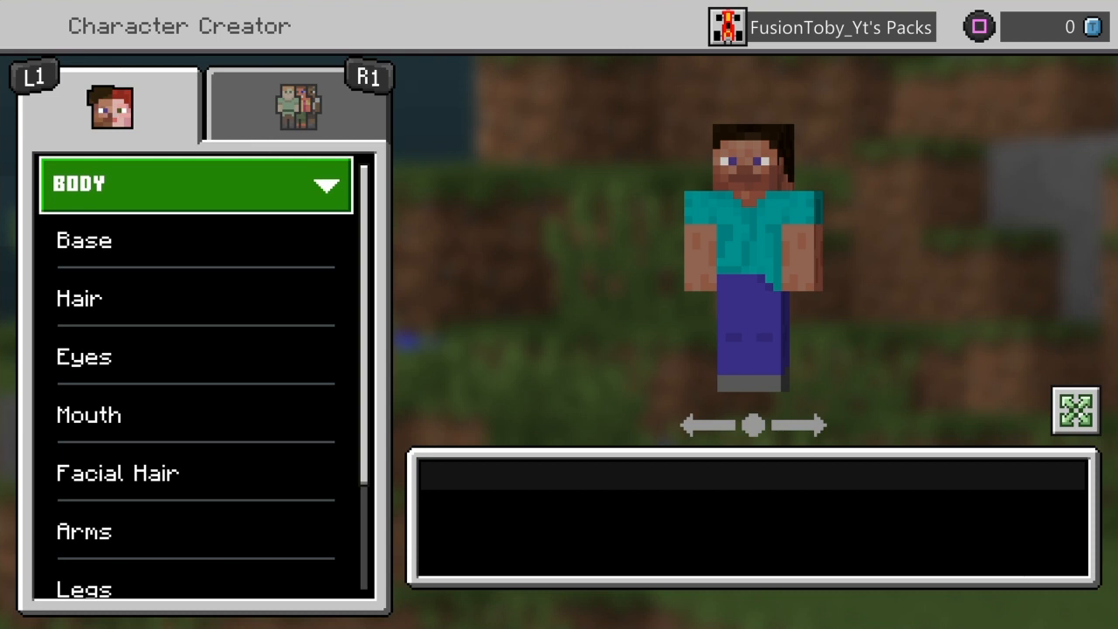
pyautogui.click(84, 241)
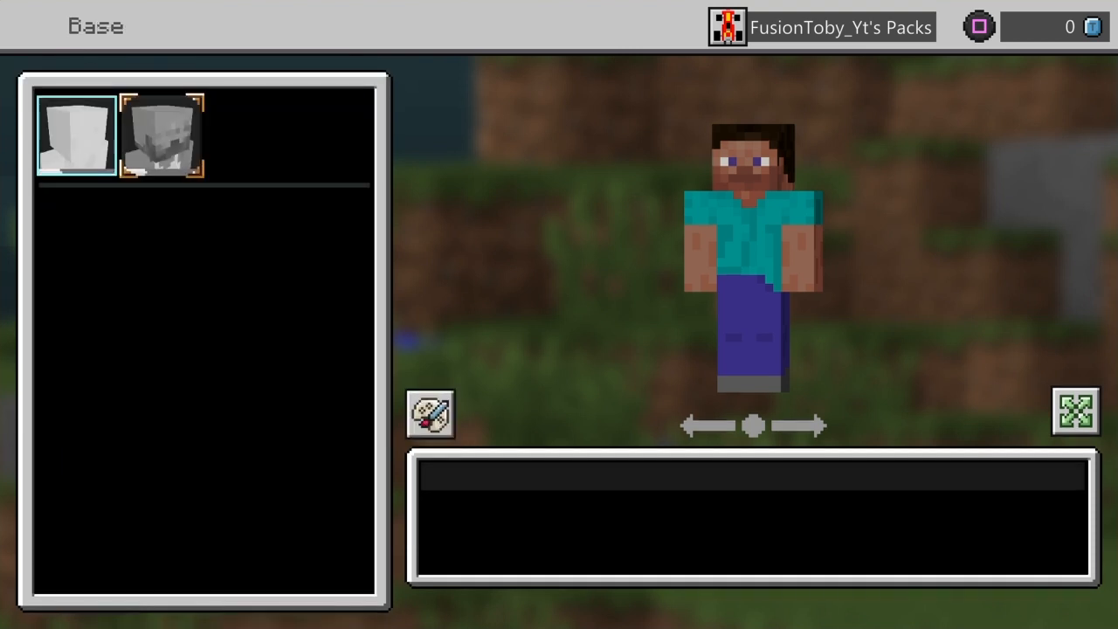
pyautogui.click(161, 137)
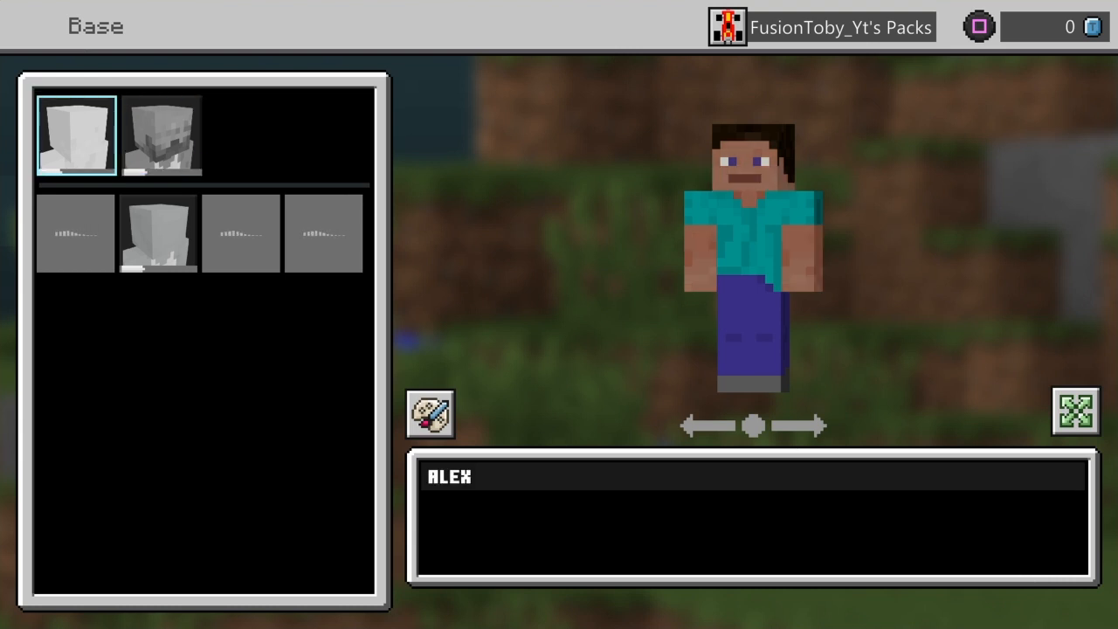
pyautogui.click(161, 136)
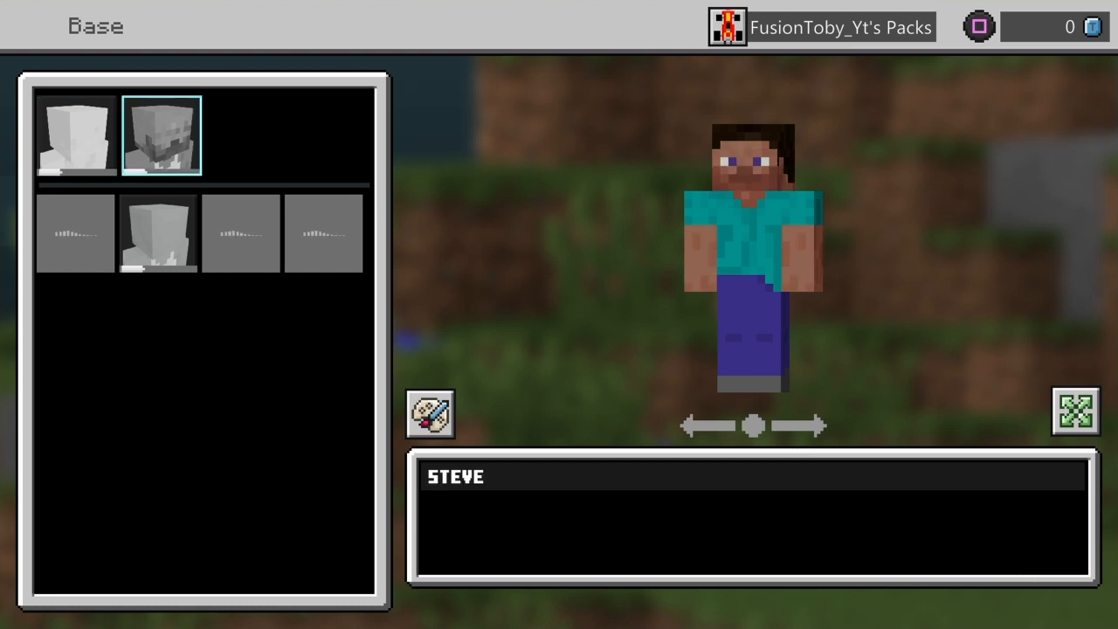
pyautogui.click(158, 234)
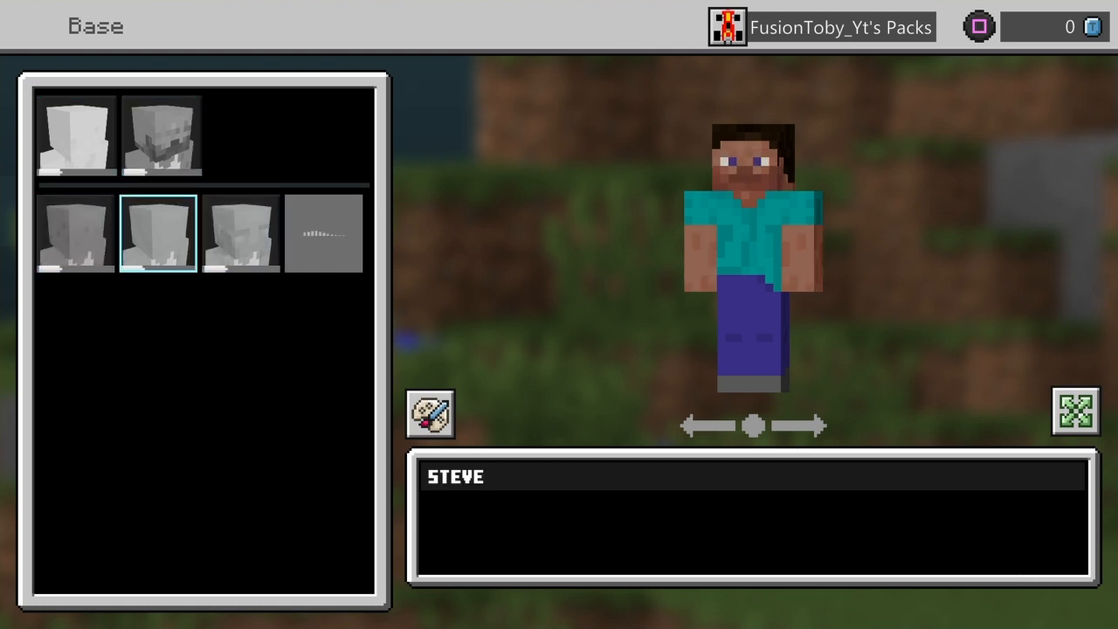
pyautogui.click(241, 234)
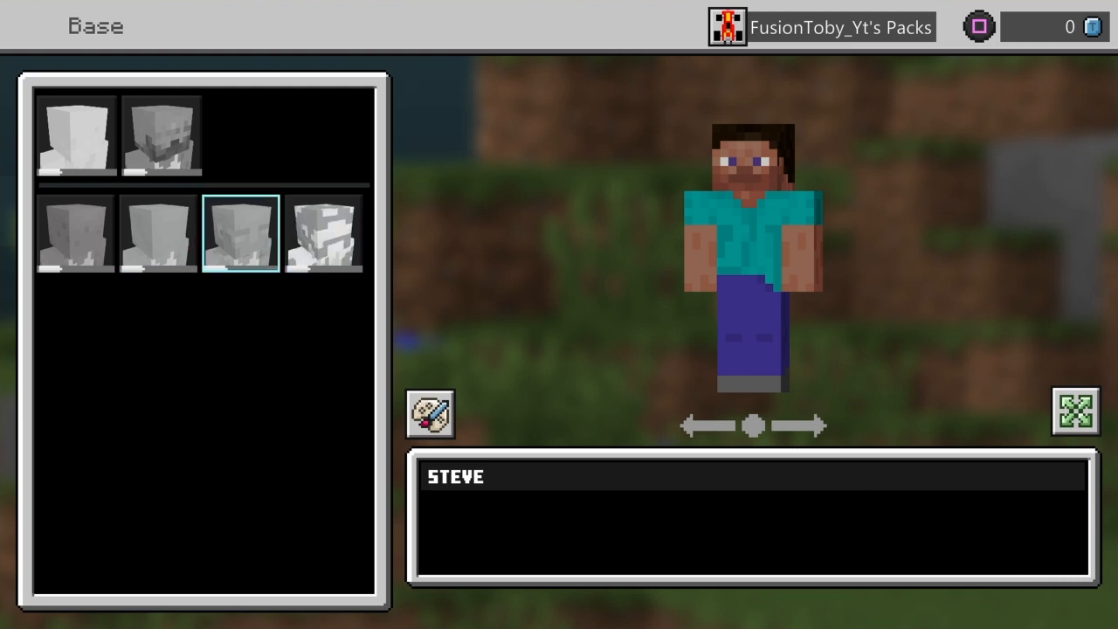
pyautogui.click(321, 234)
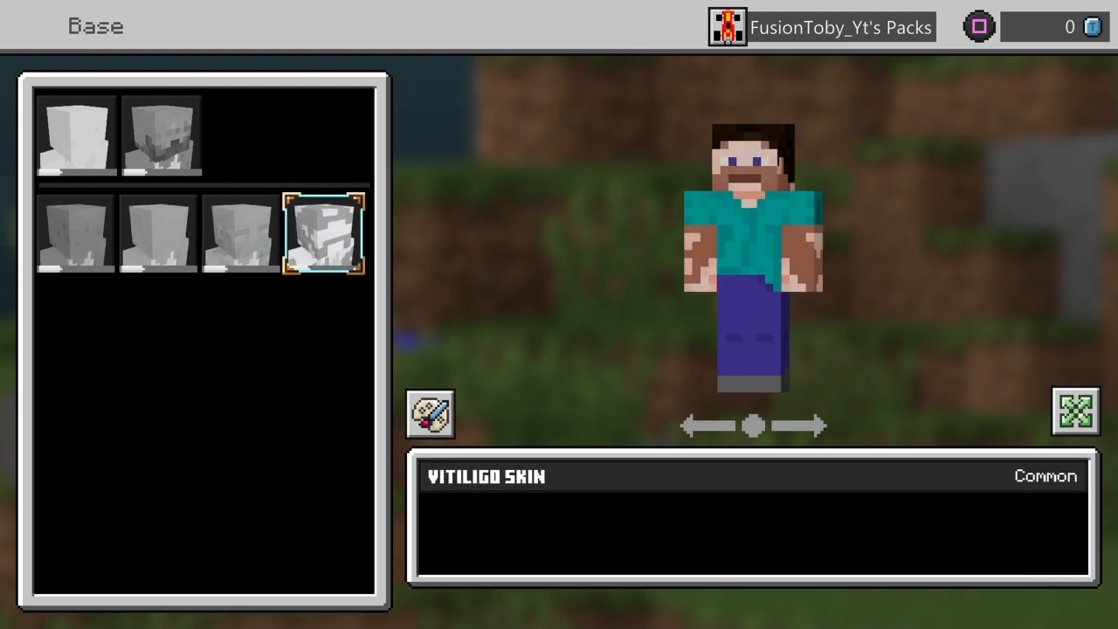
pyautogui.click(241, 231)
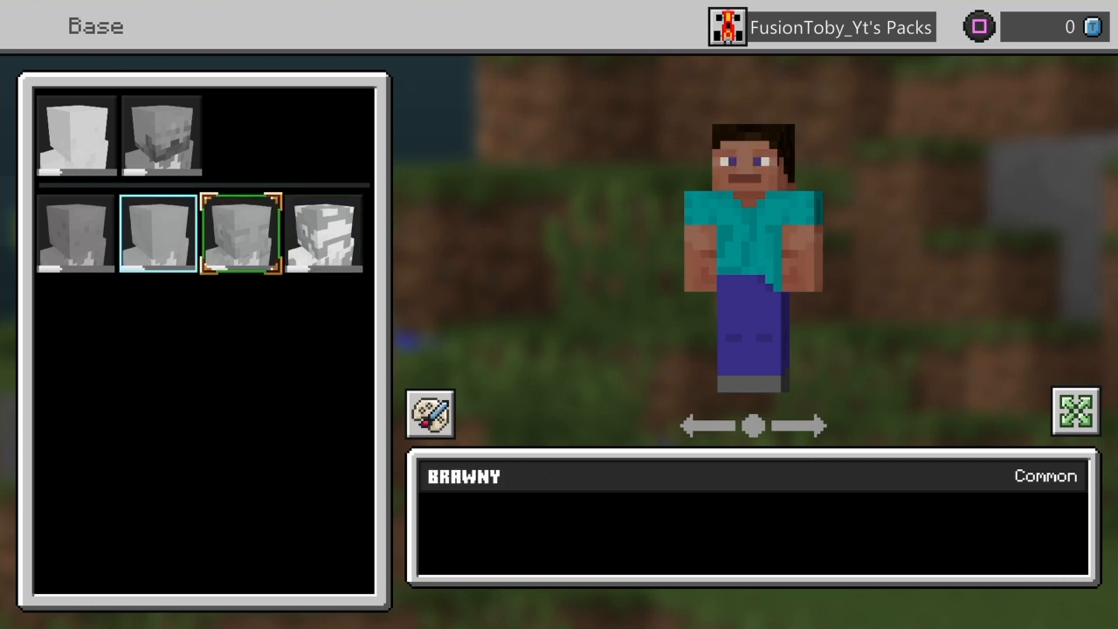
pyautogui.click(157, 233)
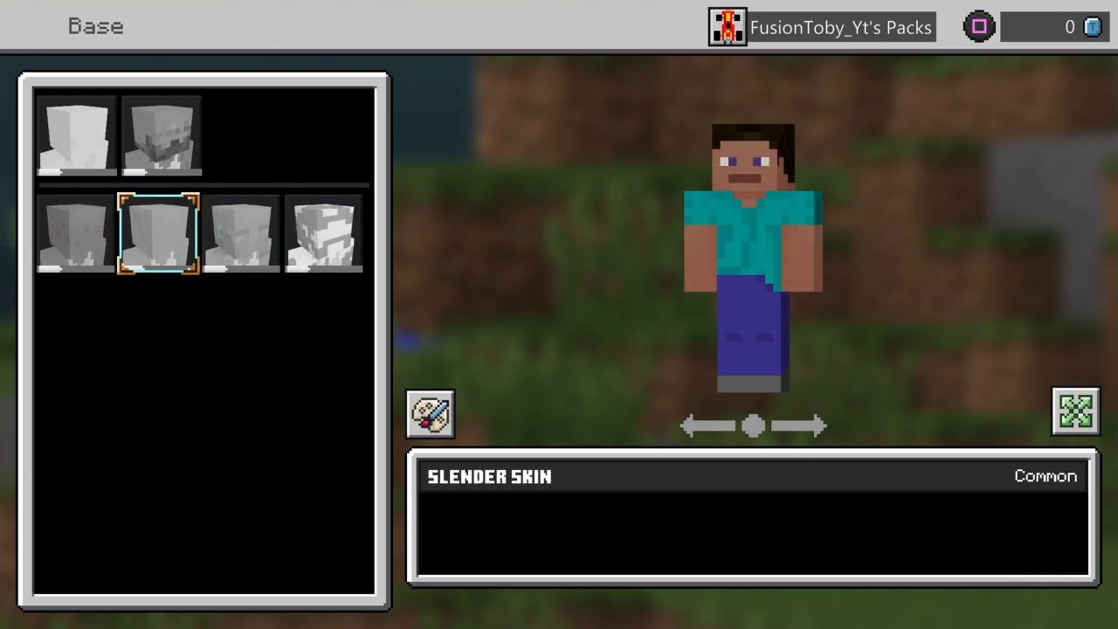
pyautogui.click(73, 231)
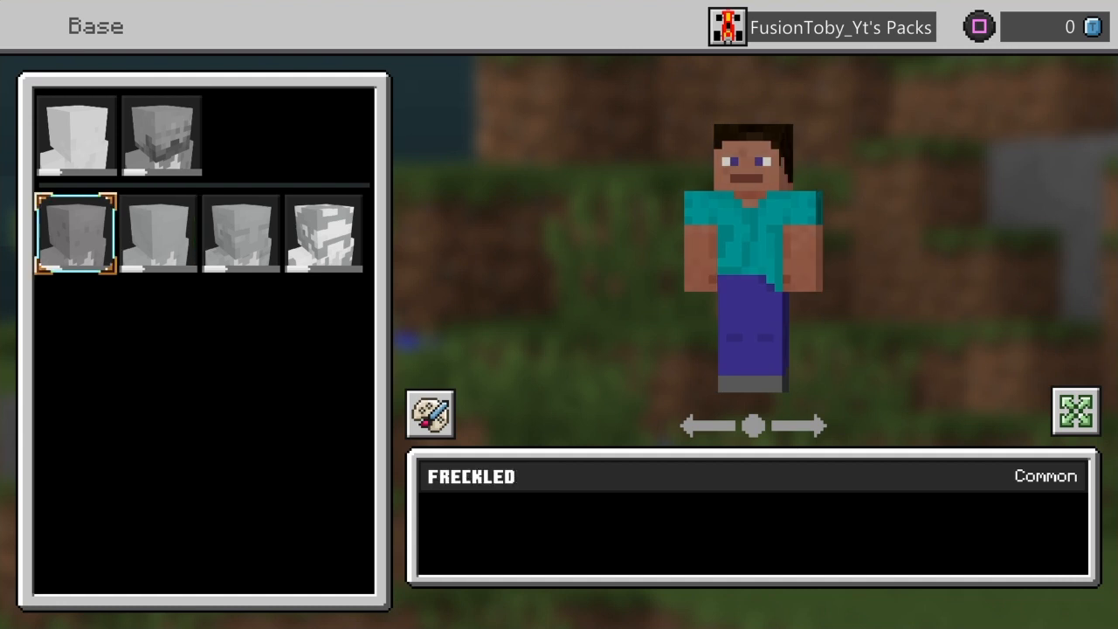
pyautogui.click(157, 231)
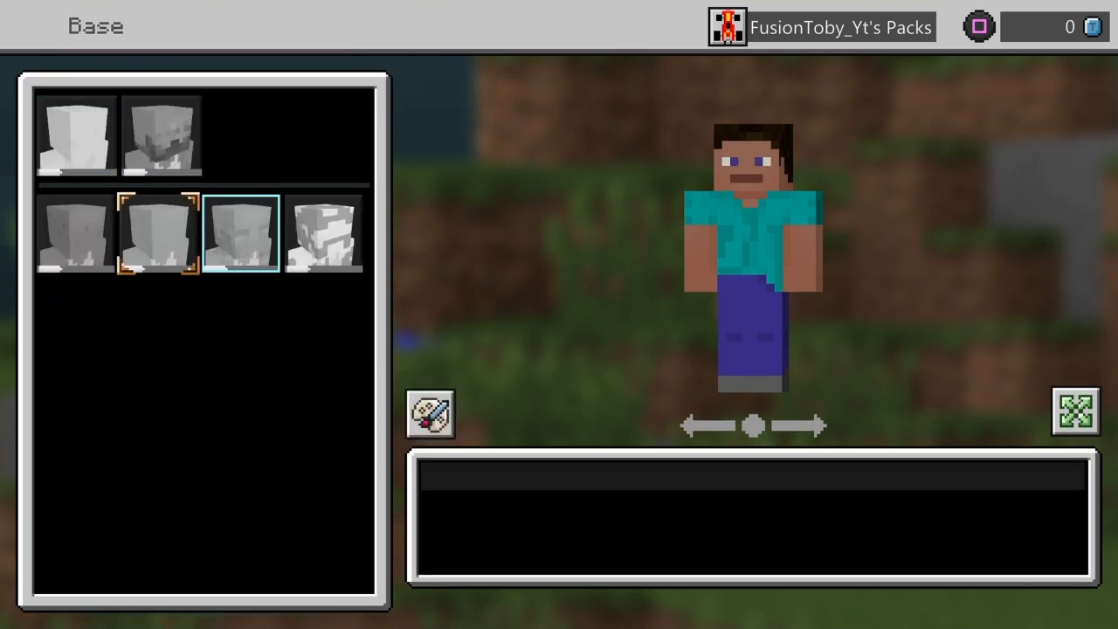
# Give the character a light peach skin tone and move on to hairstyles.
pyautogui.click(430, 414)
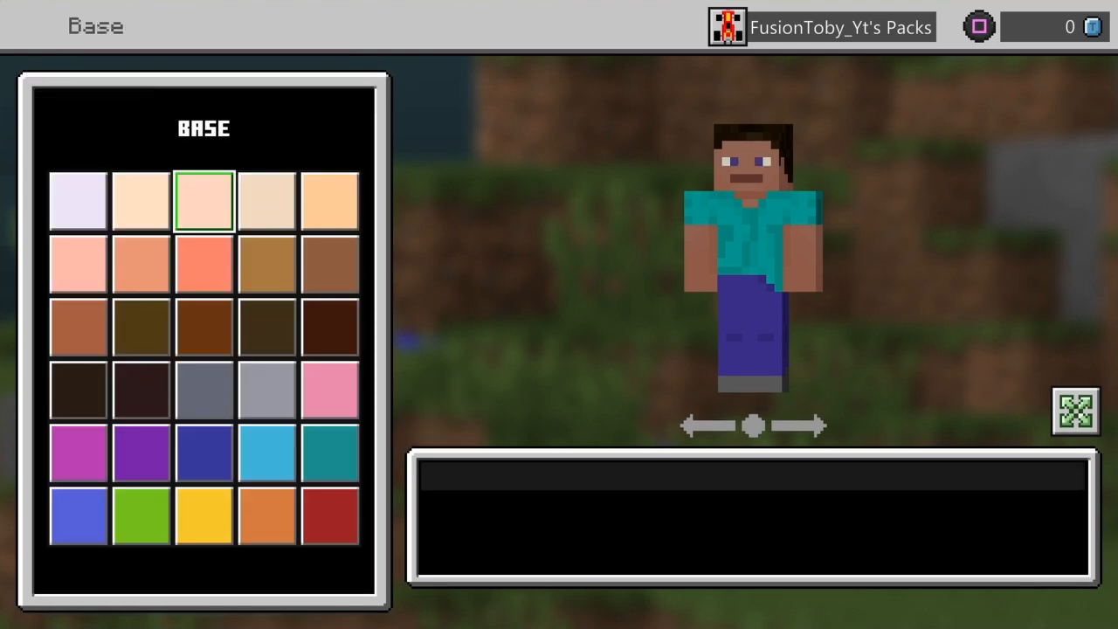
pyautogui.click(77, 263)
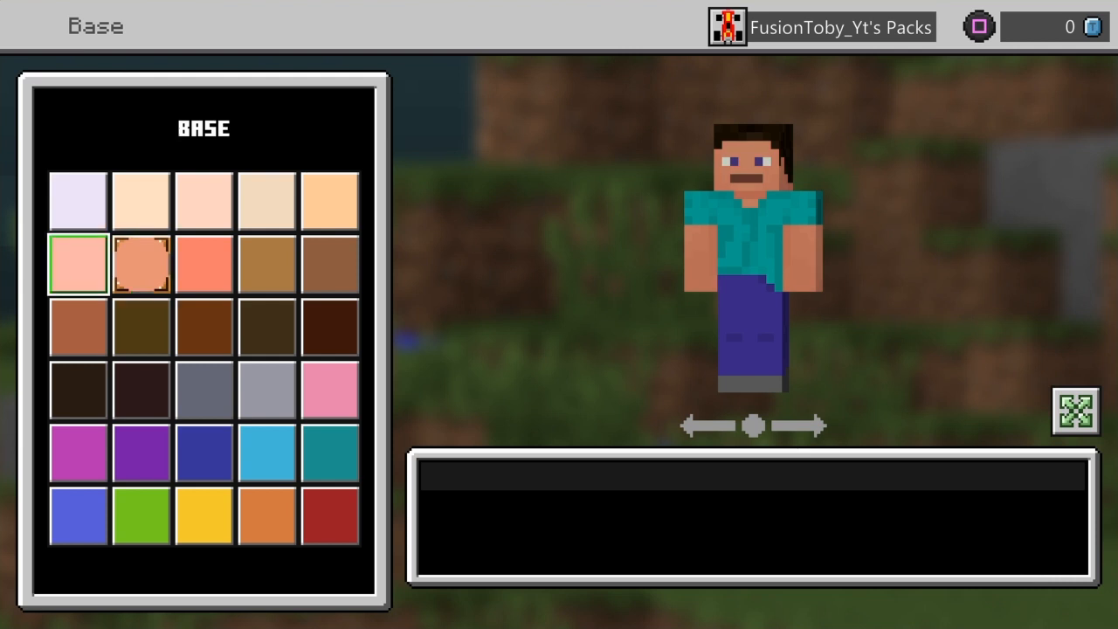
pyautogui.click(140, 264)
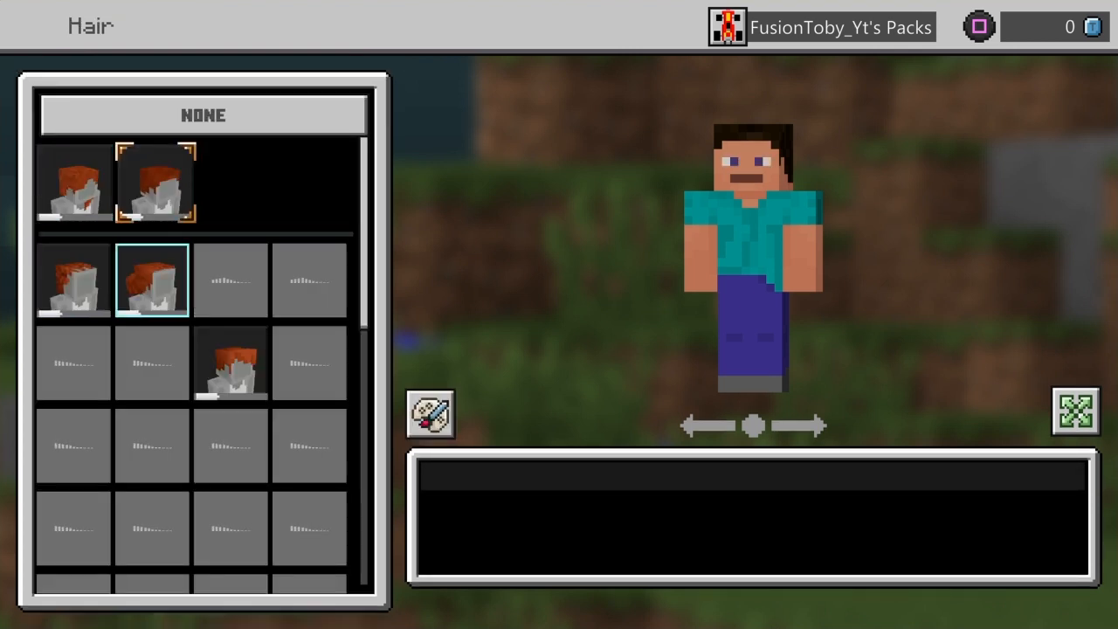
# Preview Pixie Cut, Spiky Fade and other hairstyles, then put Steve's Hair back on.
pyautogui.click(230, 362)
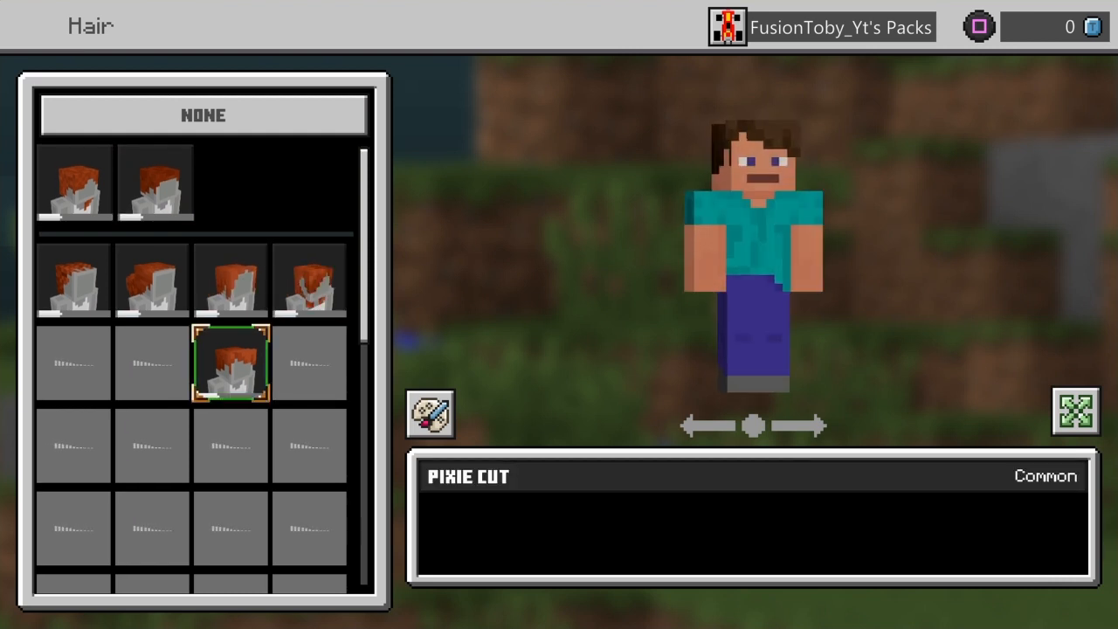
pyautogui.scroll(-3)
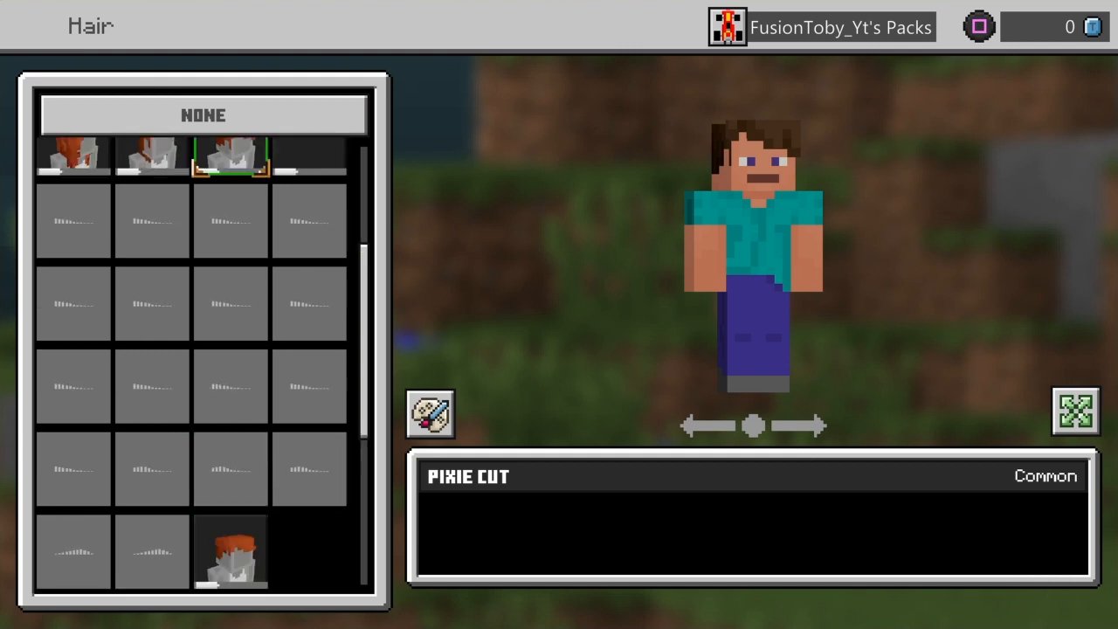
pyautogui.scroll(-3)
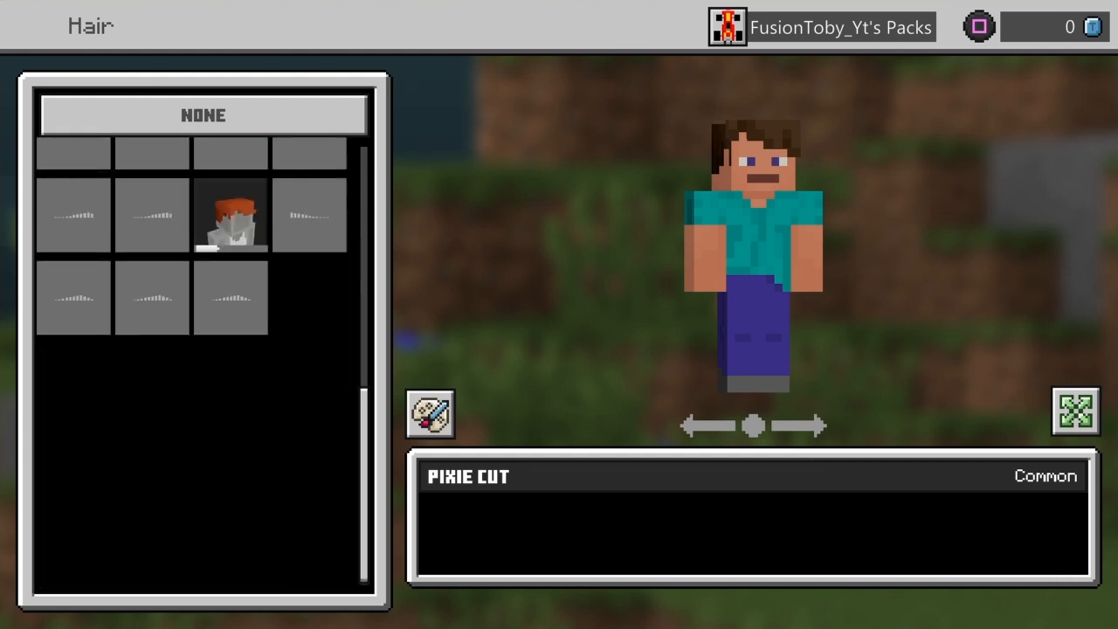
pyautogui.scroll(-3)
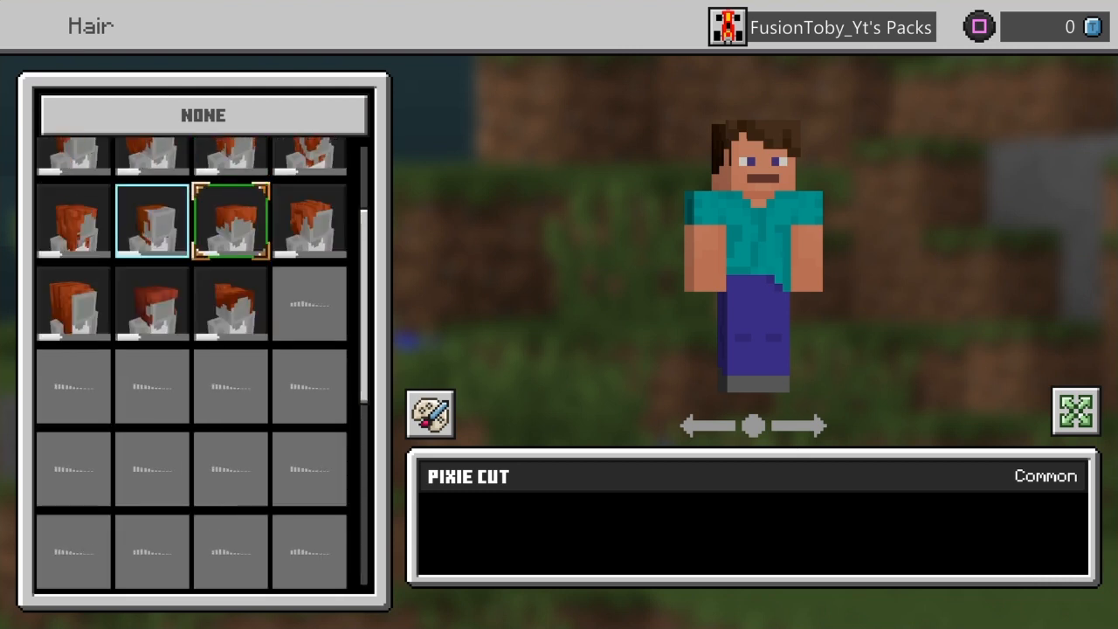
pyautogui.scroll(-3)
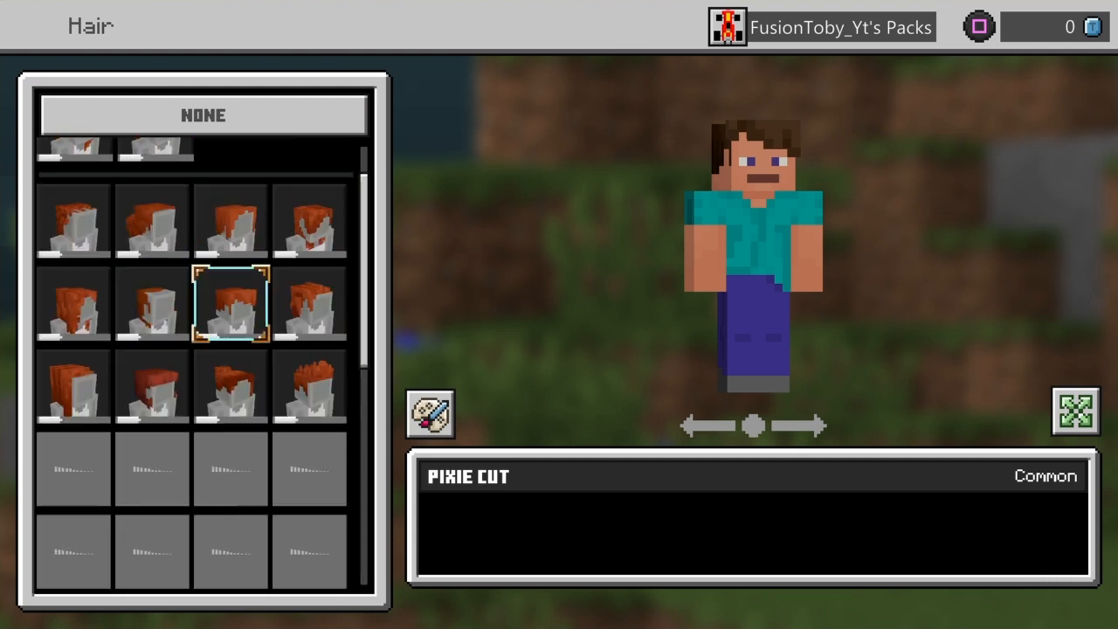
pyautogui.click(309, 381)
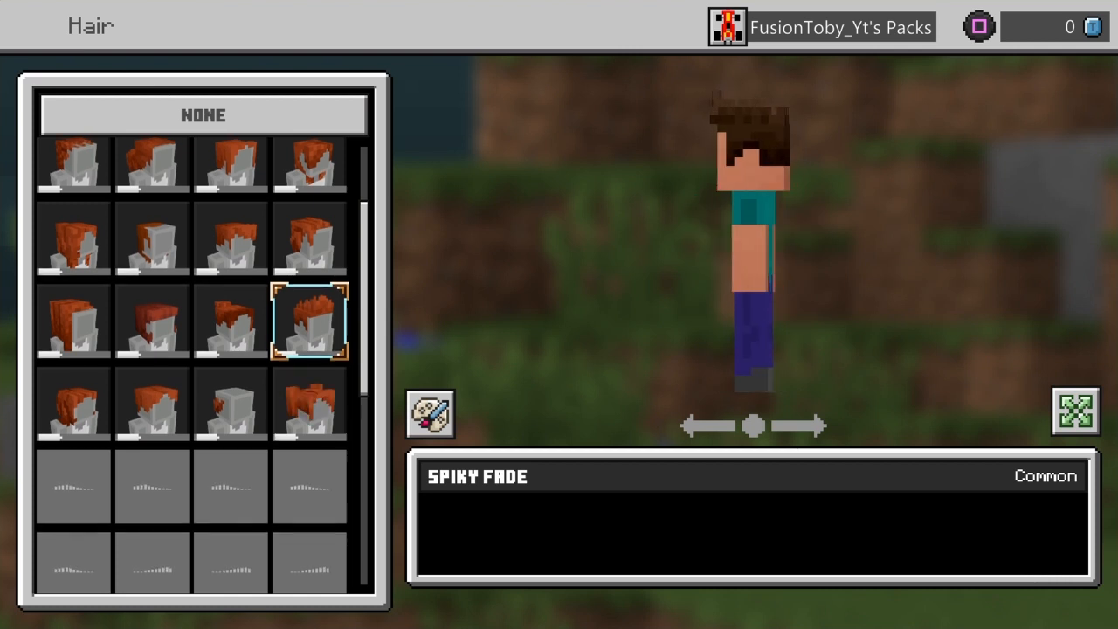
pyautogui.click(311, 405)
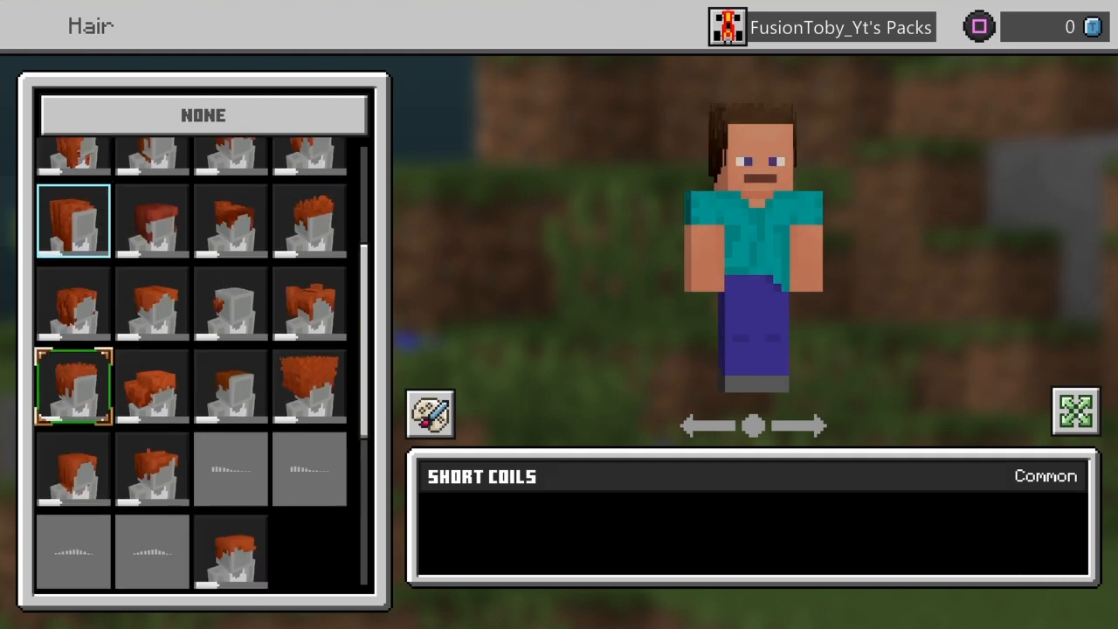
pyautogui.scroll(3)
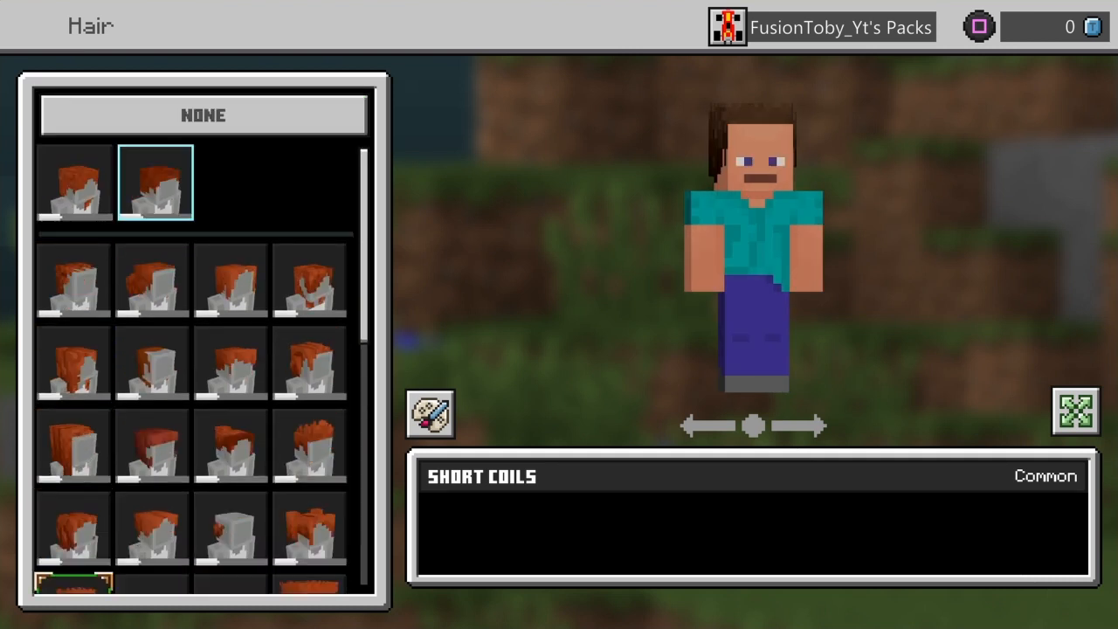
pyautogui.click(74, 180)
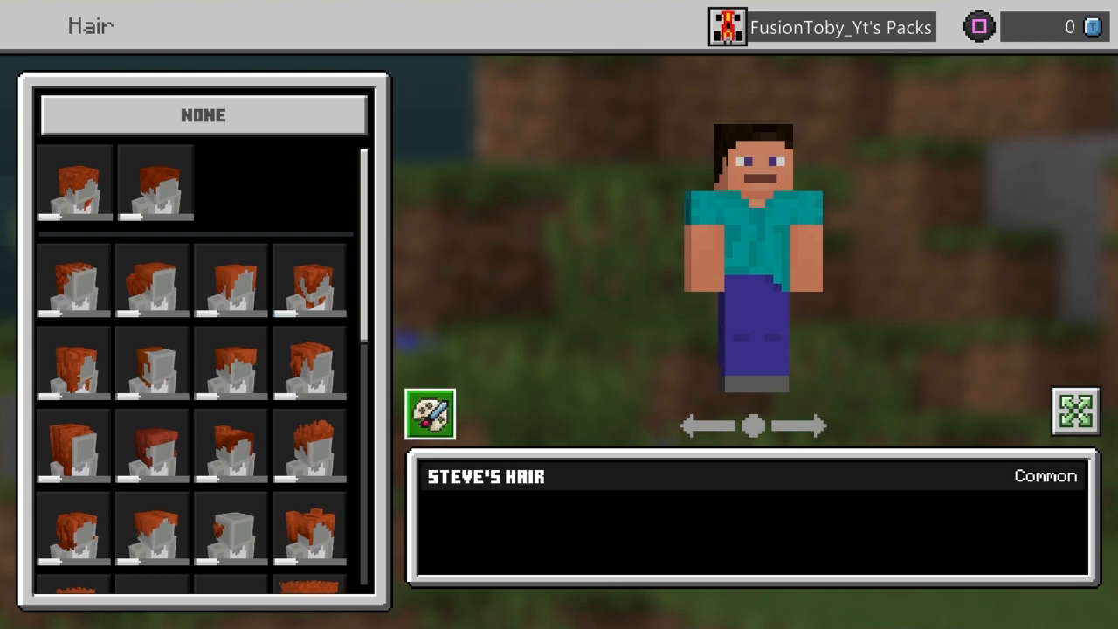
# Give the hair a light blonde colour from the hair colour palette.
pyautogui.scroll(-3)
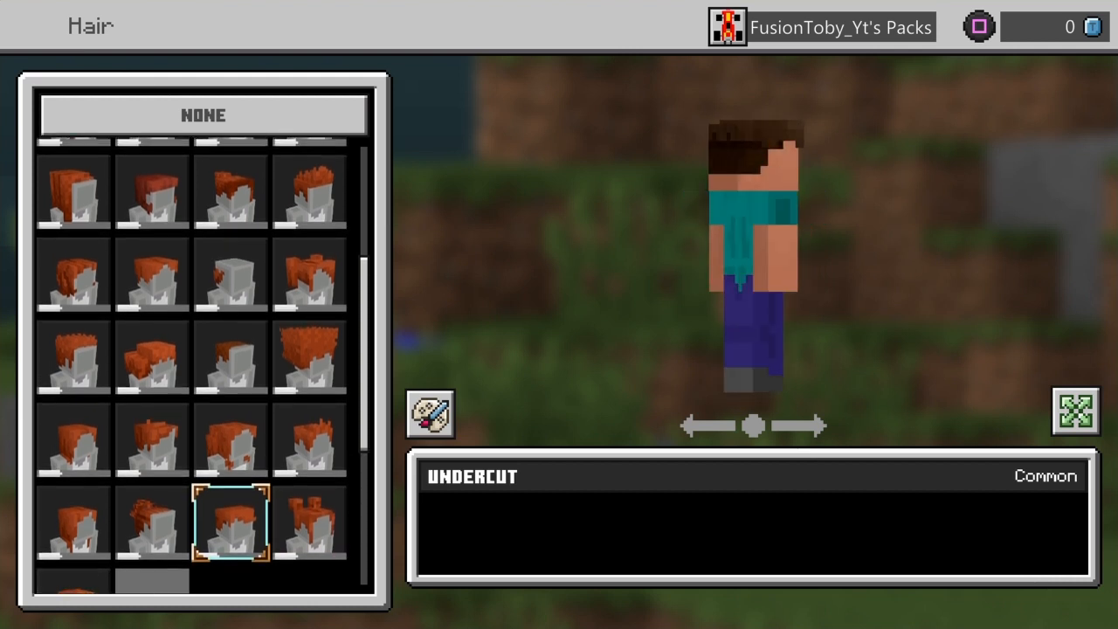
pyautogui.scroll(-3)
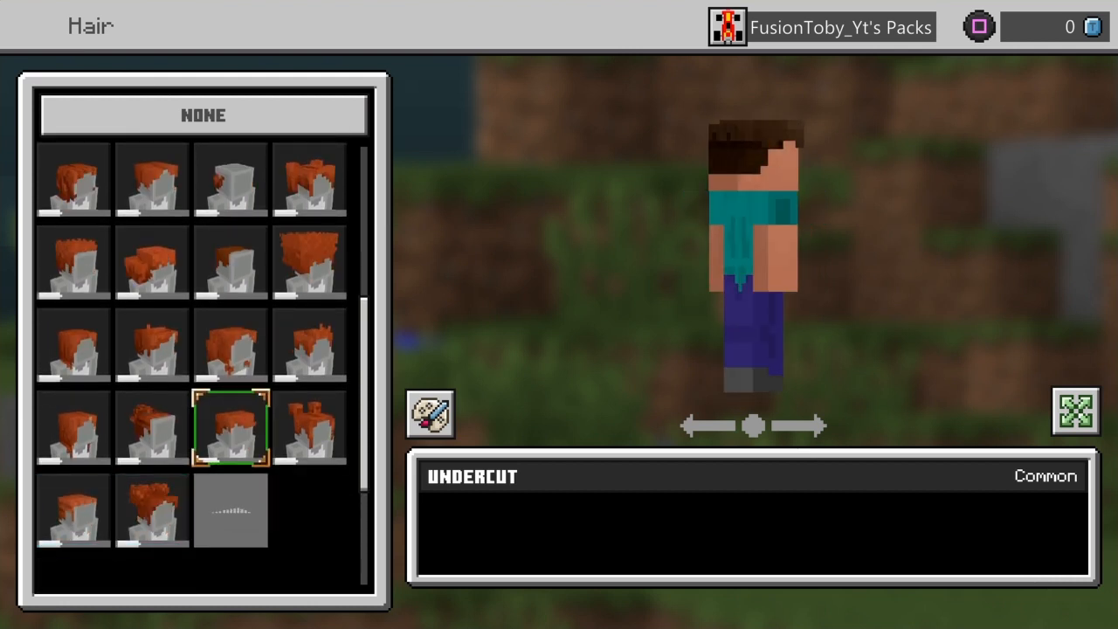
pyautogui.scroll(-3)
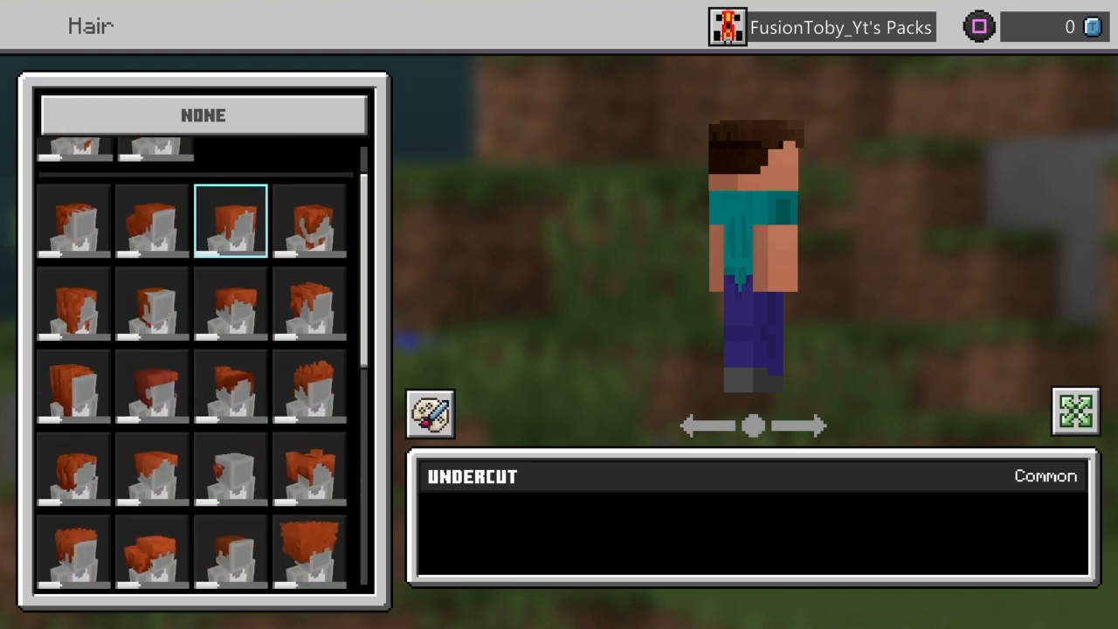
pyautogui.click(309, 304)
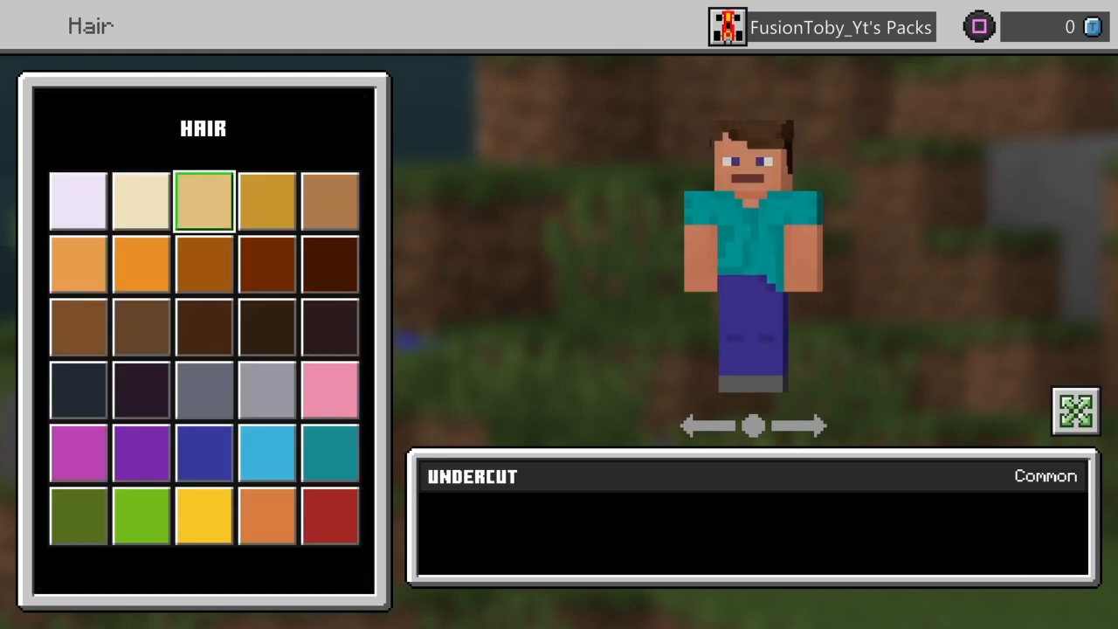
pyautogui.click(331, 201)
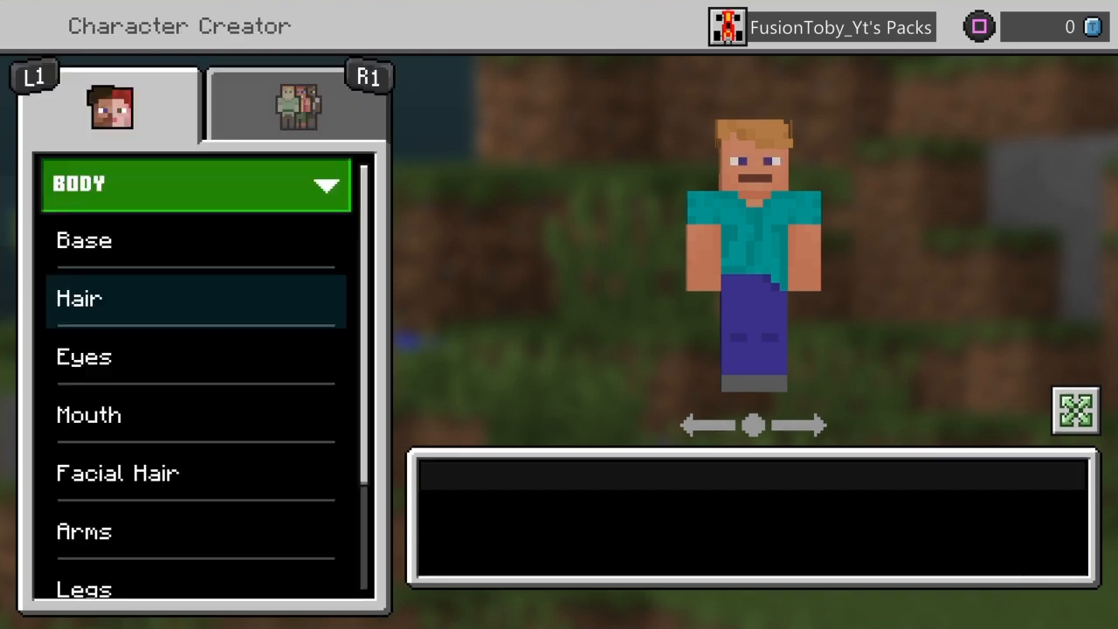
# Put heavy eyebrows on the character, colour them light brown, and move on to mouths.
pyautogui.click(84, 357)
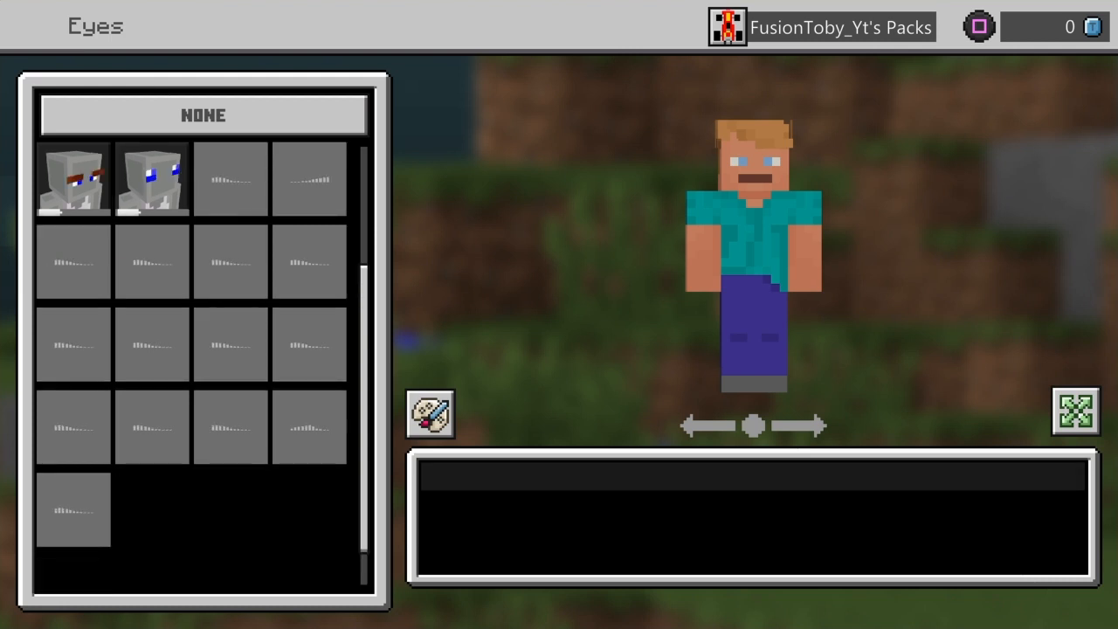
pyautogui.click(74, 179)
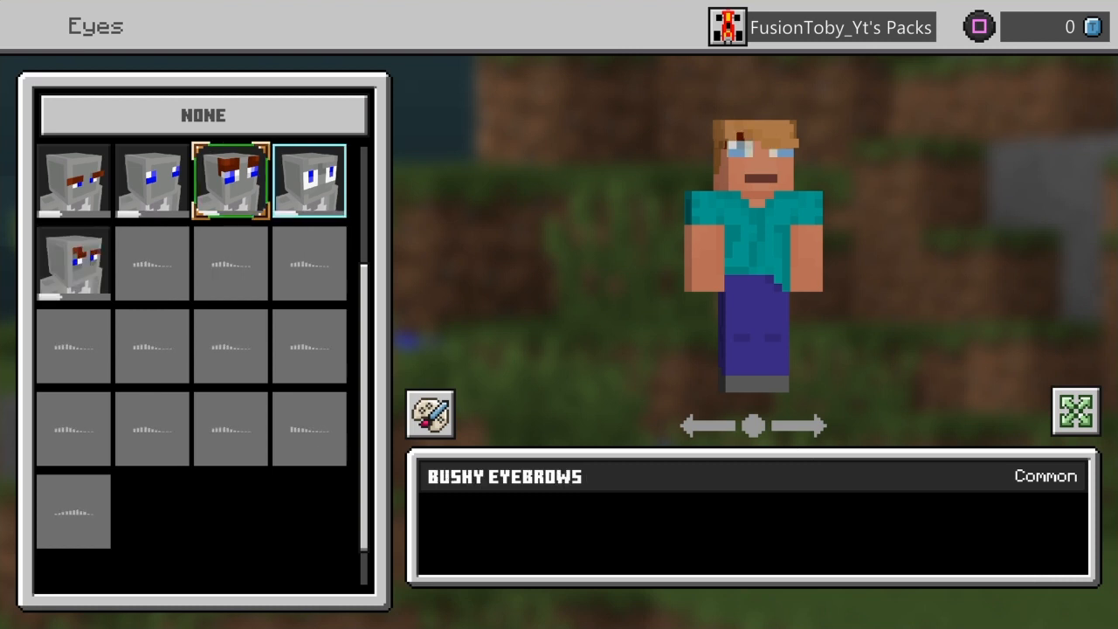
pyautogui.click(311, 180)
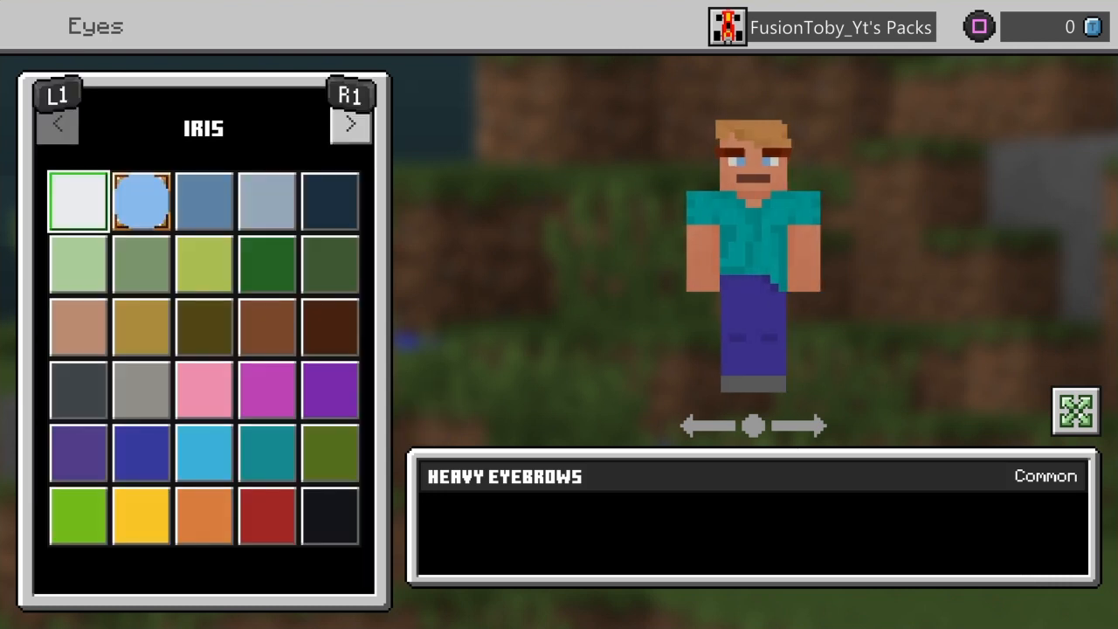
pyautogui.click(350, 125)
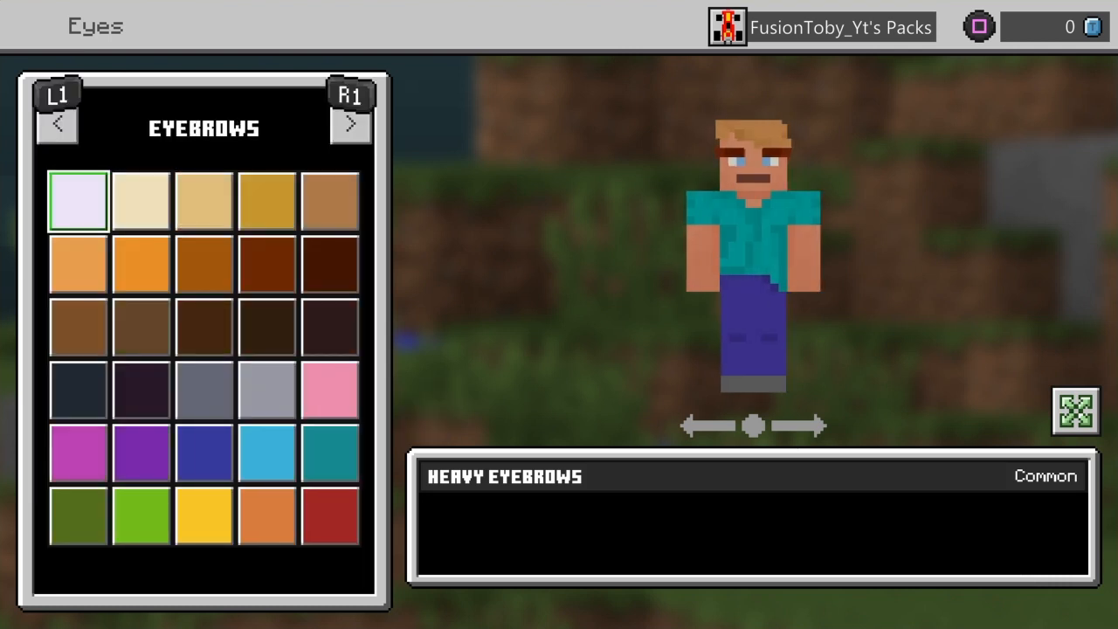
pyautogui.click(139, 201)
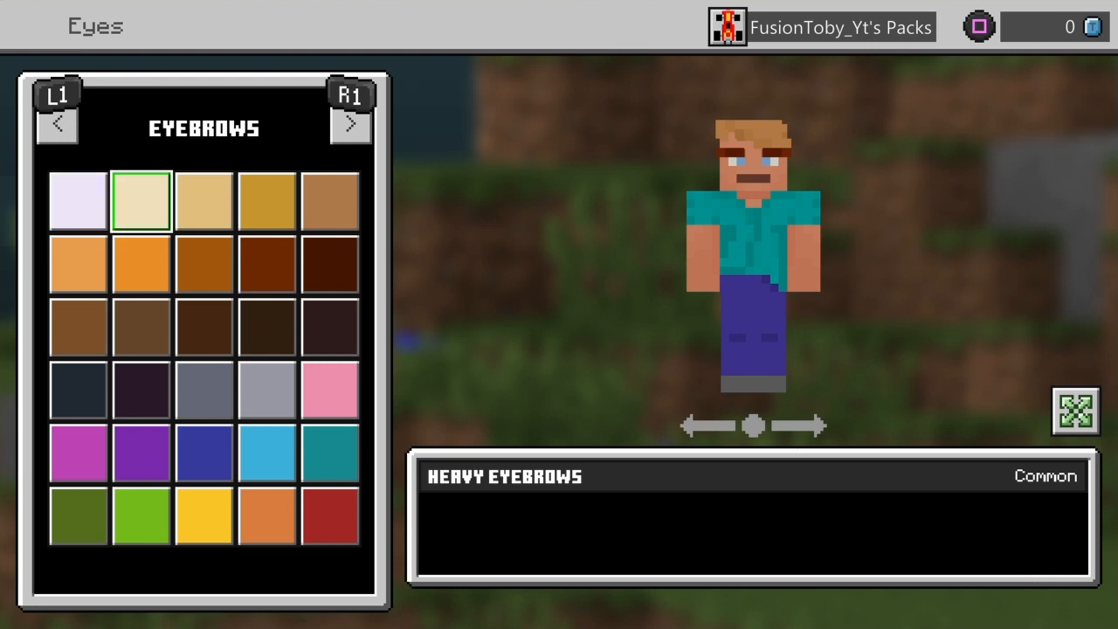
pyautogui.click(329, 201)
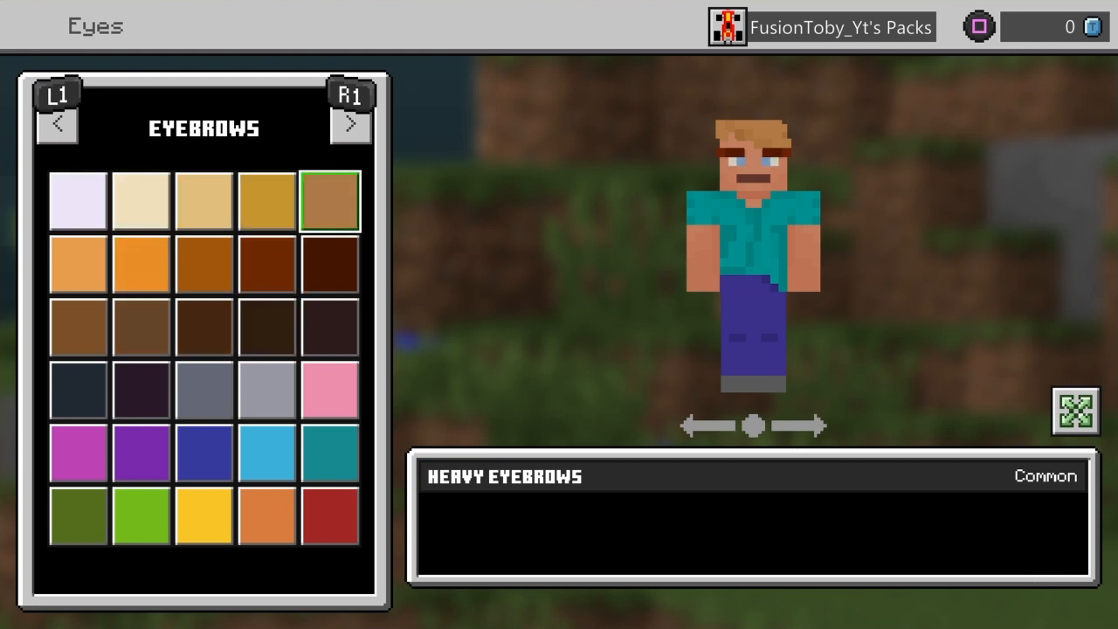
pyautogui.click(329, 199)
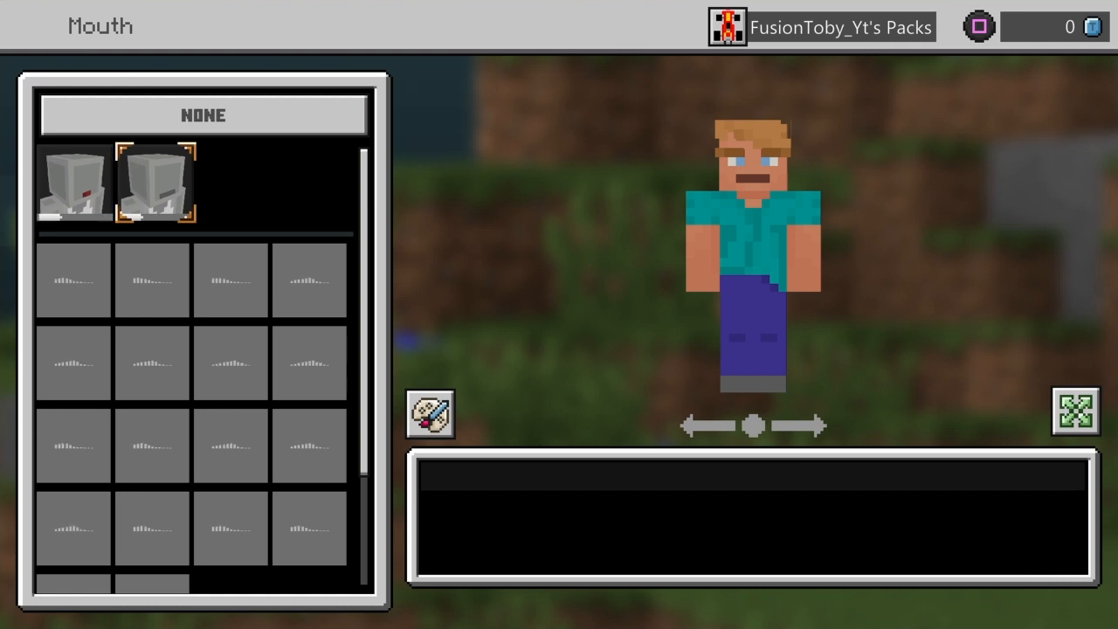
# Preview Tongue Out, Wide Smile, Gap Tooth, Large Frown and Grimace mouths, then keep Steve's plain mouth.
pyautogui.click(73, 279)
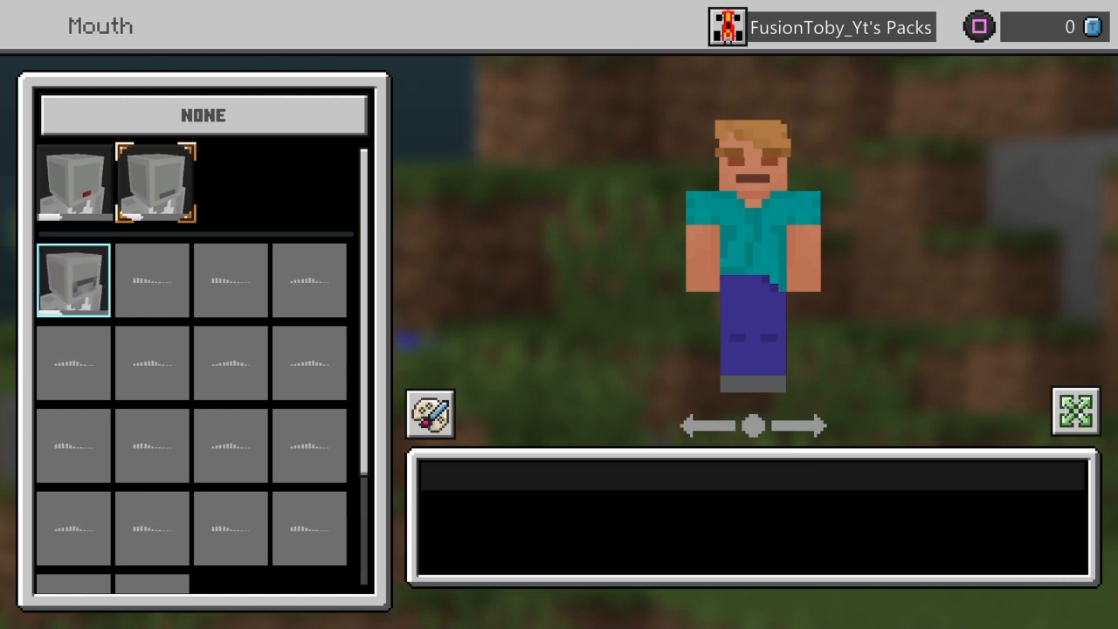
pyautogui.click(150, 279)
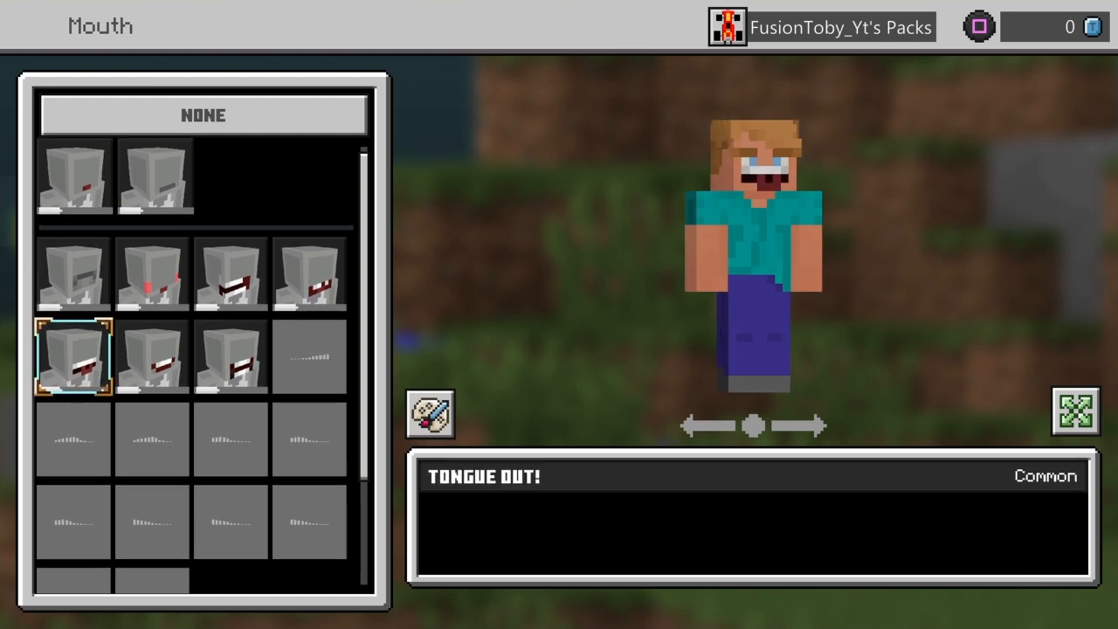
pyautogui.click(150, 357)
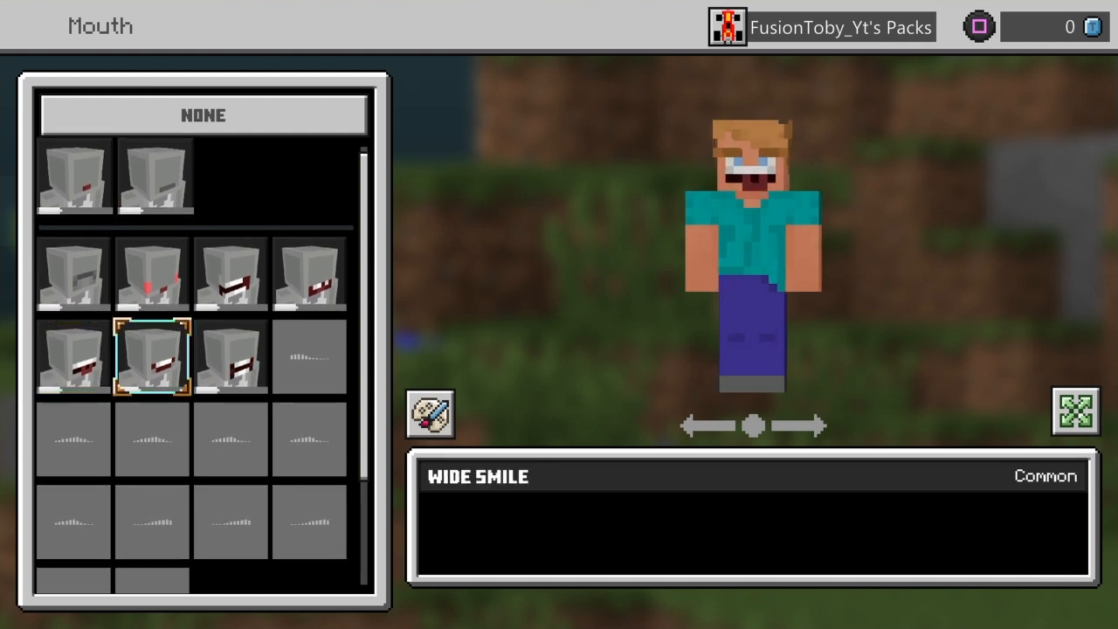
pyautogui.click(308, 272)
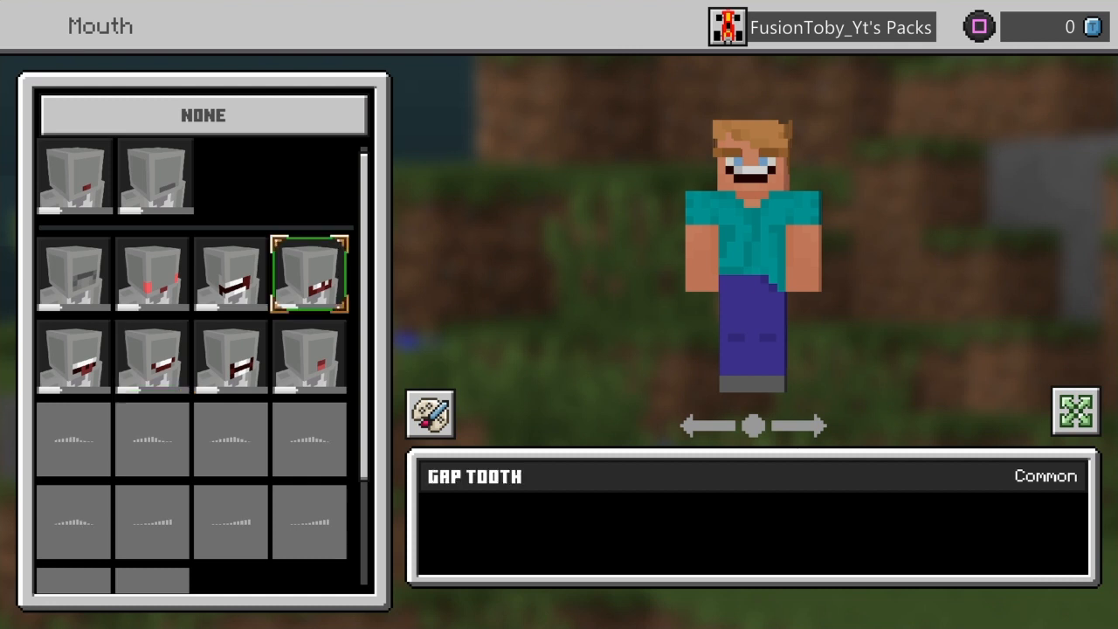
pyautogui.click(309, 356)
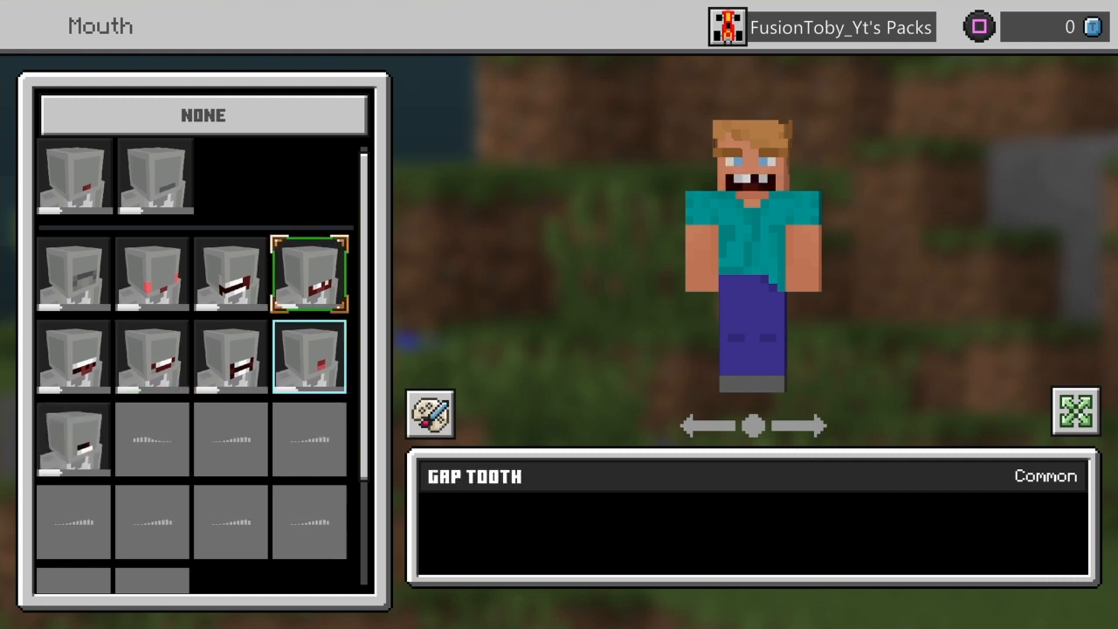
pyautogui.click(74, 273)
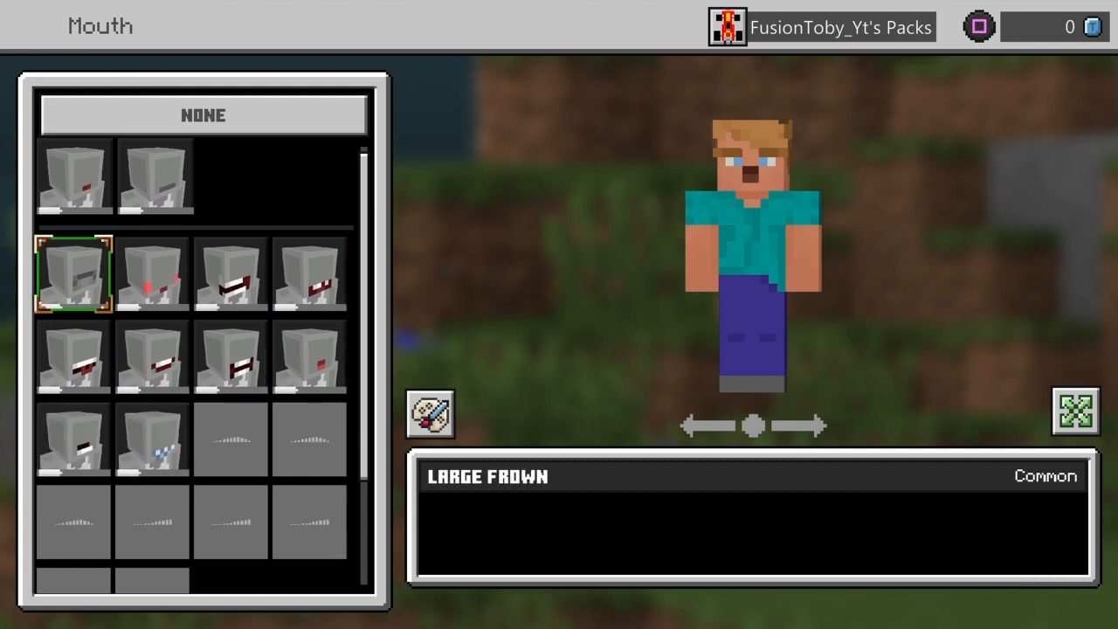
pyautogui.click(154, 178)
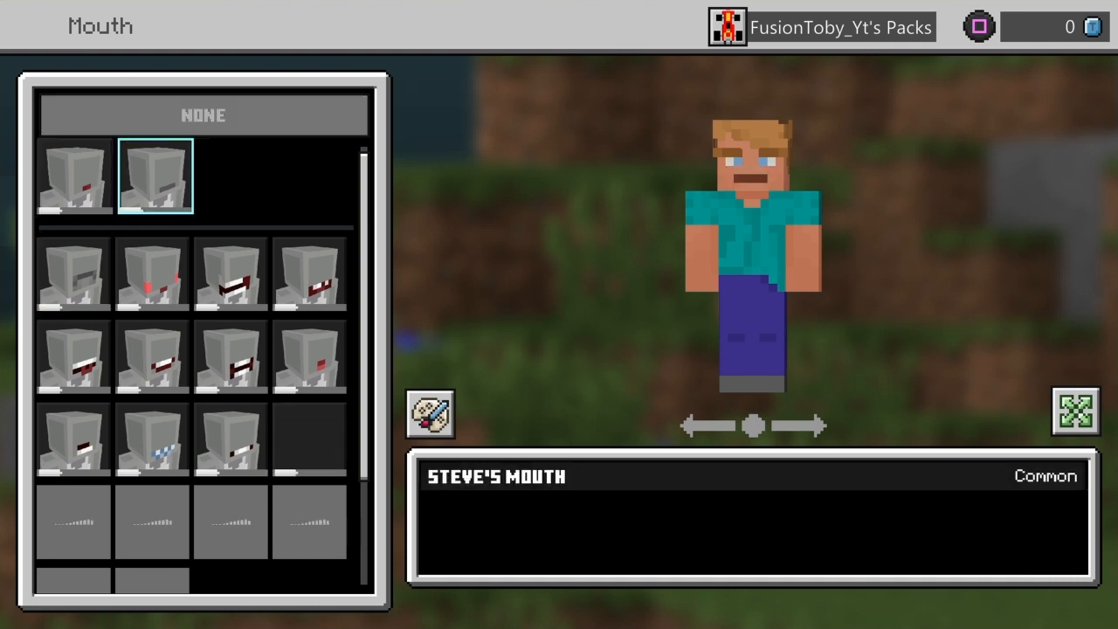
pyautogui.click(231, 440)
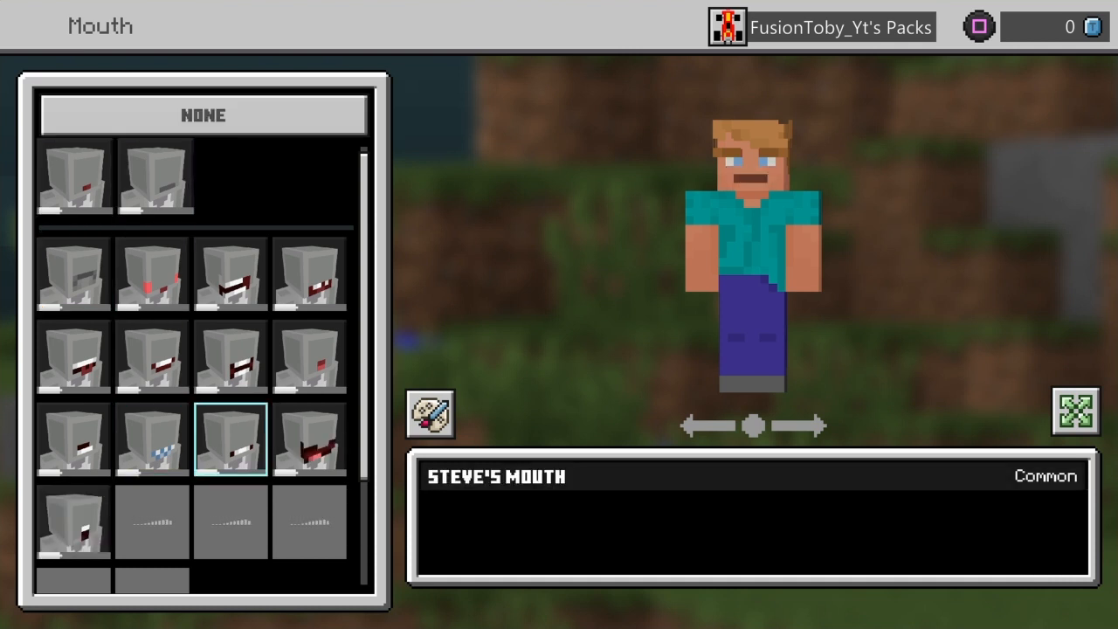
pyautogui.click(230, 438)
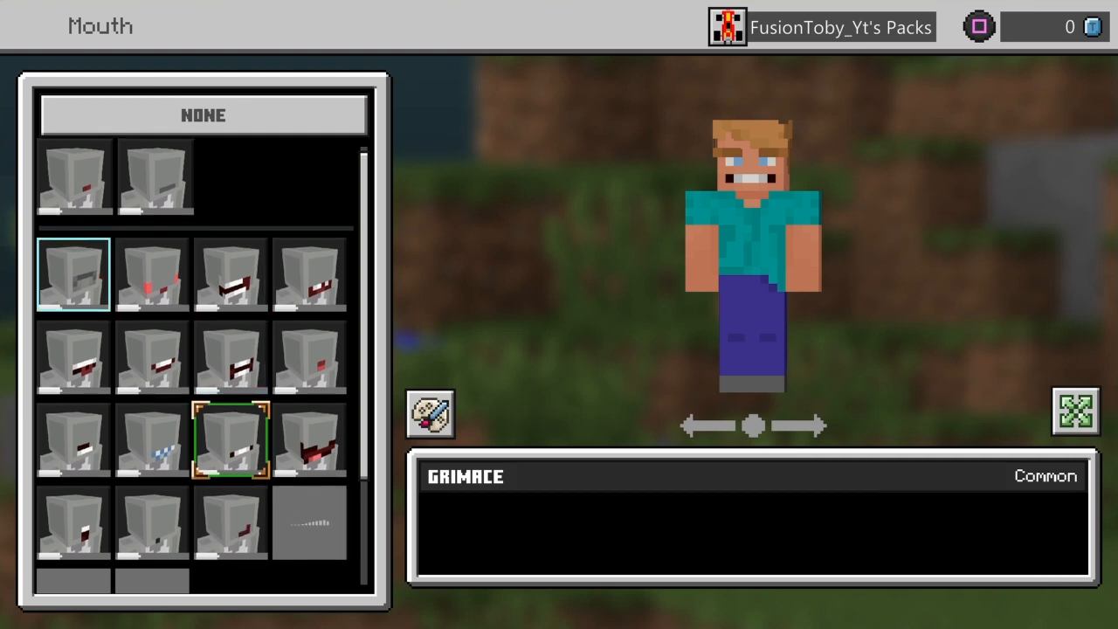
pyautogui.click(153, 179)
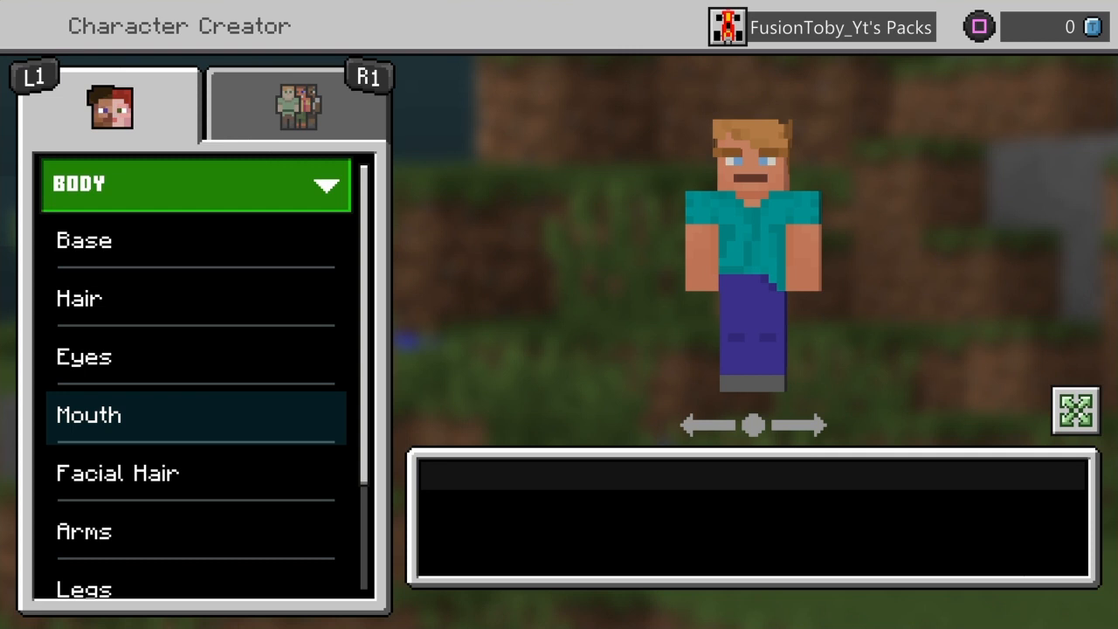
# Switch the hairstyle to Pixie Cut and colour it a darker ginger orange.
pyautogui.click(81, 297)
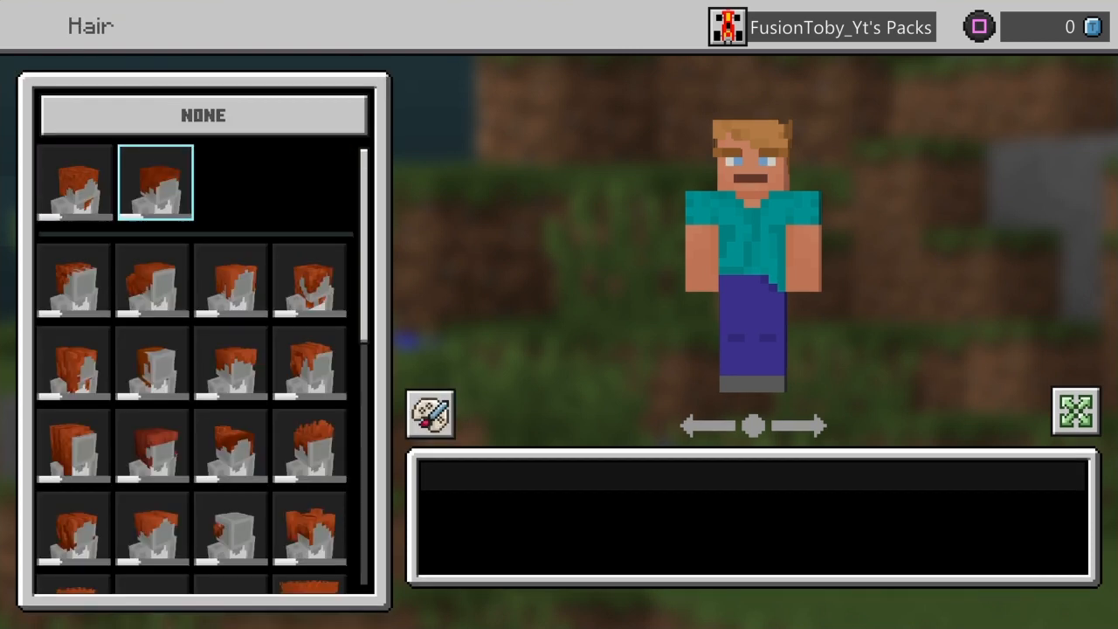
pyautogui.click(231, 254)
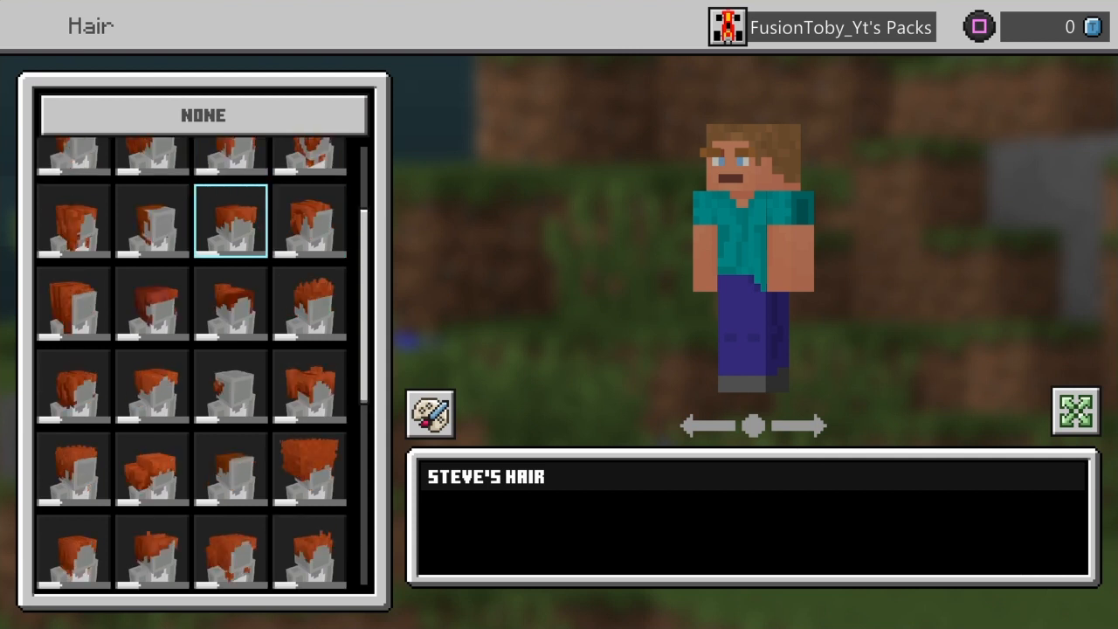
pyautogui.click(230, 223)
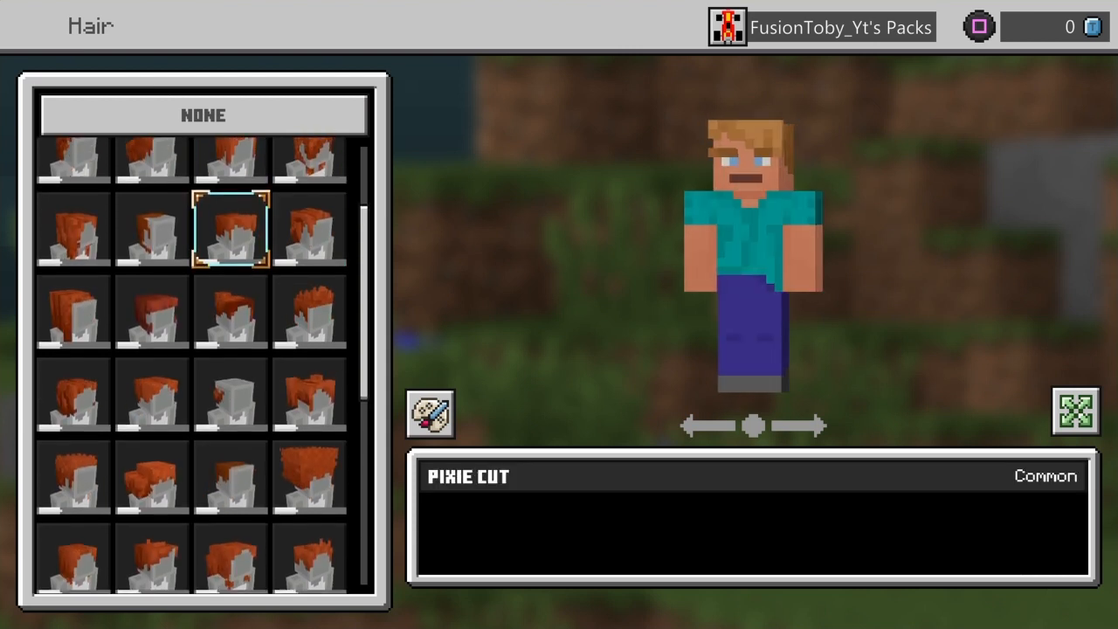
pyautogui.click(430, 412)
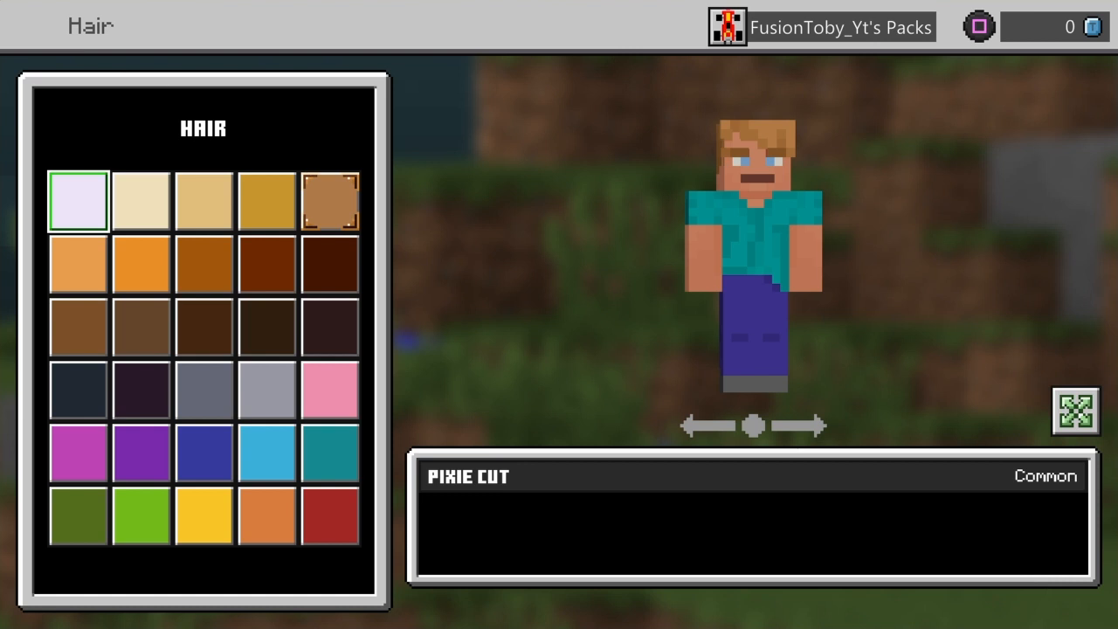
pyautogui.click(77, 263)
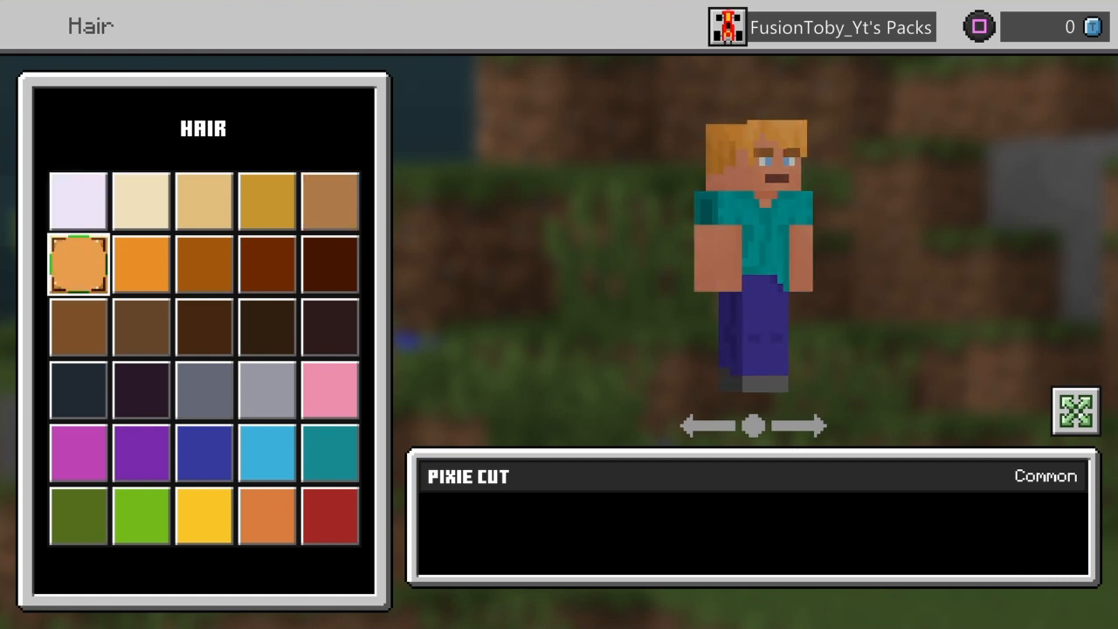
pyautogui.click(203, 263)
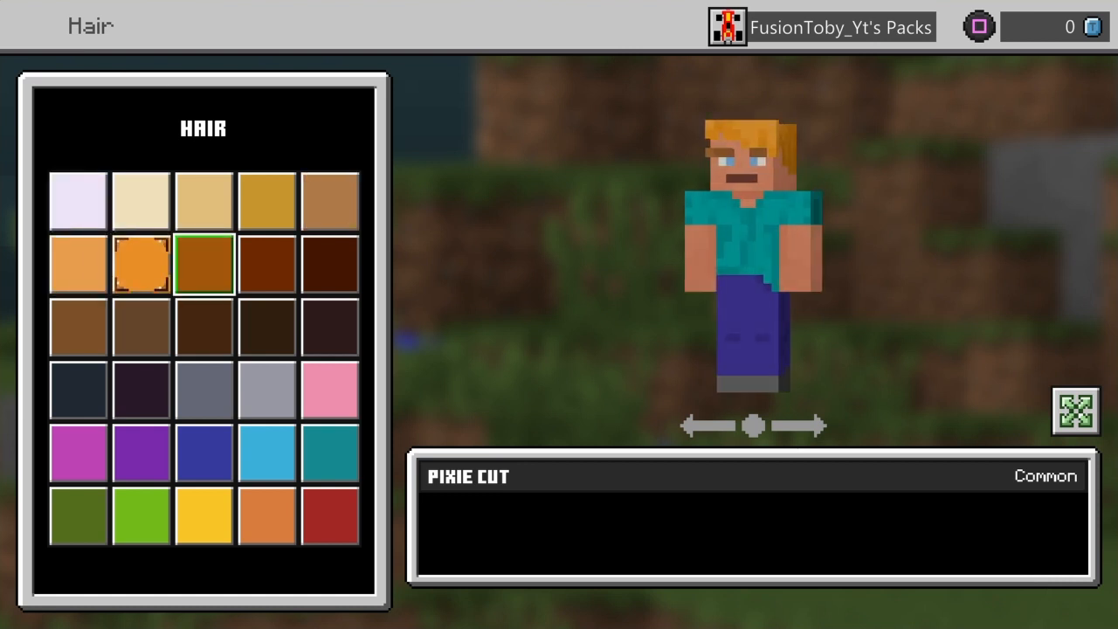
pyautogui.click(202, 264)
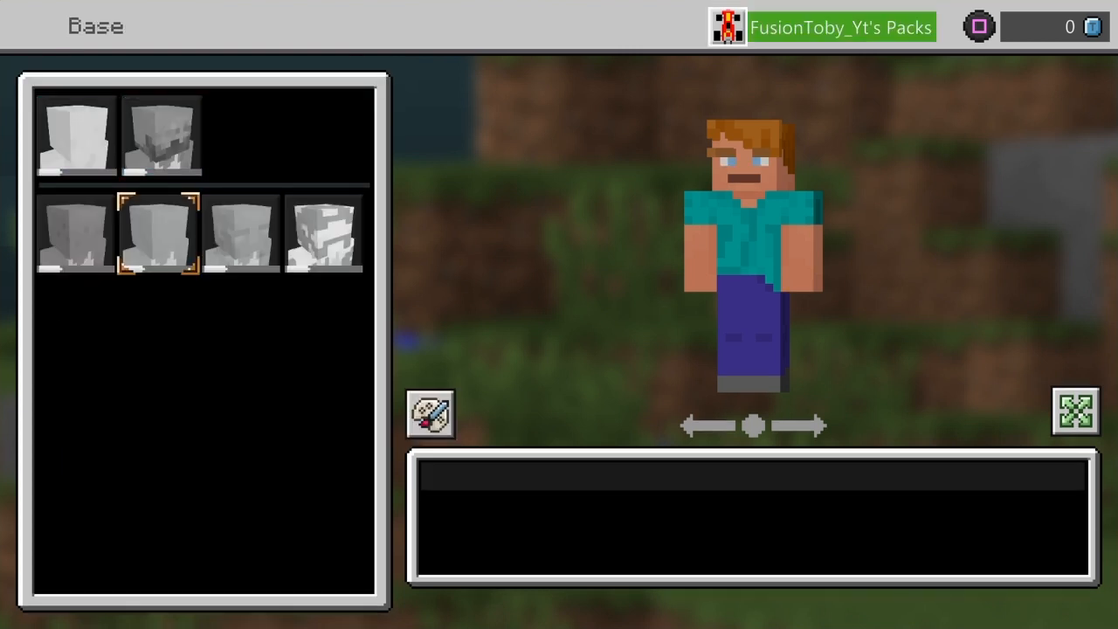
# Return to the body features list and enter the Facial Hair options.
pyautogui.click(161, 137)
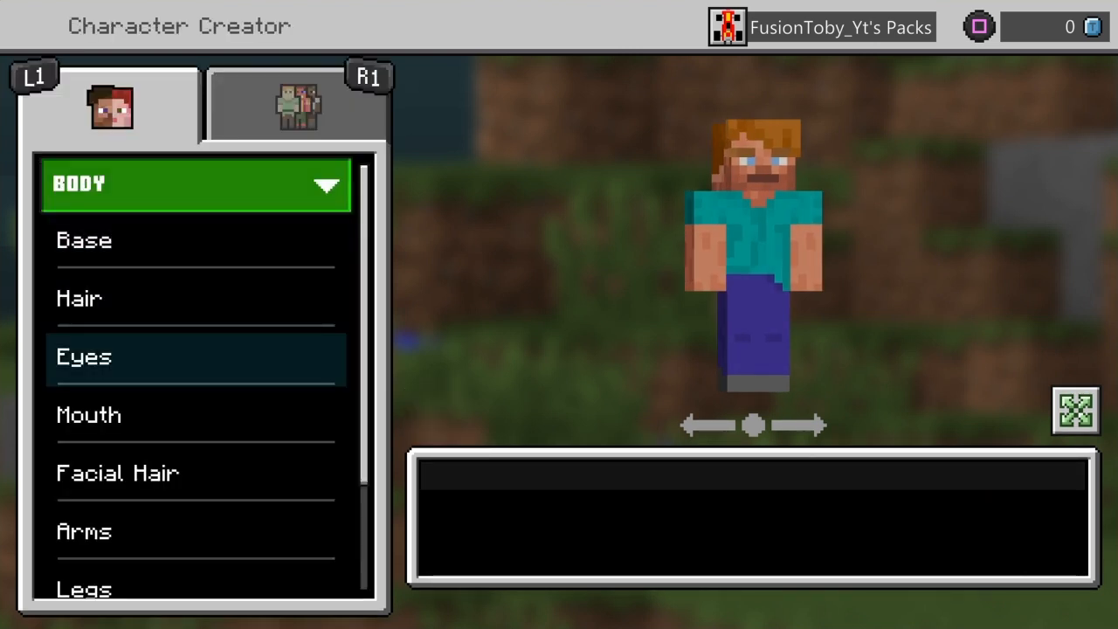
pyautogui.click(119, 472)
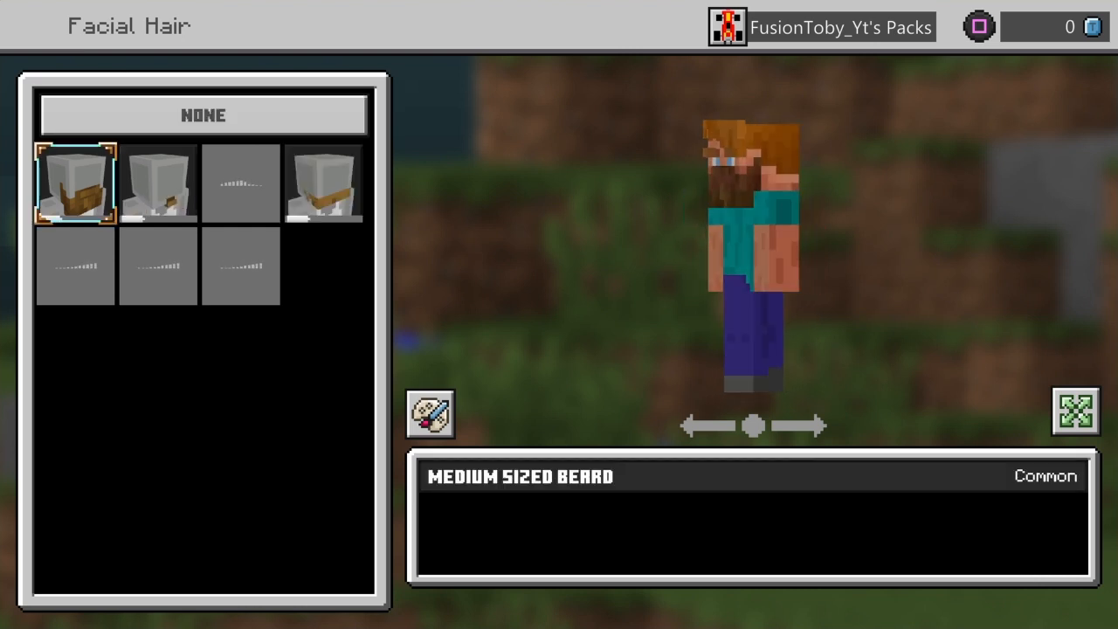
# Preview the Soul Patch facial hair and give the beard a ginger colour.
pyautogui.click(157, 183)
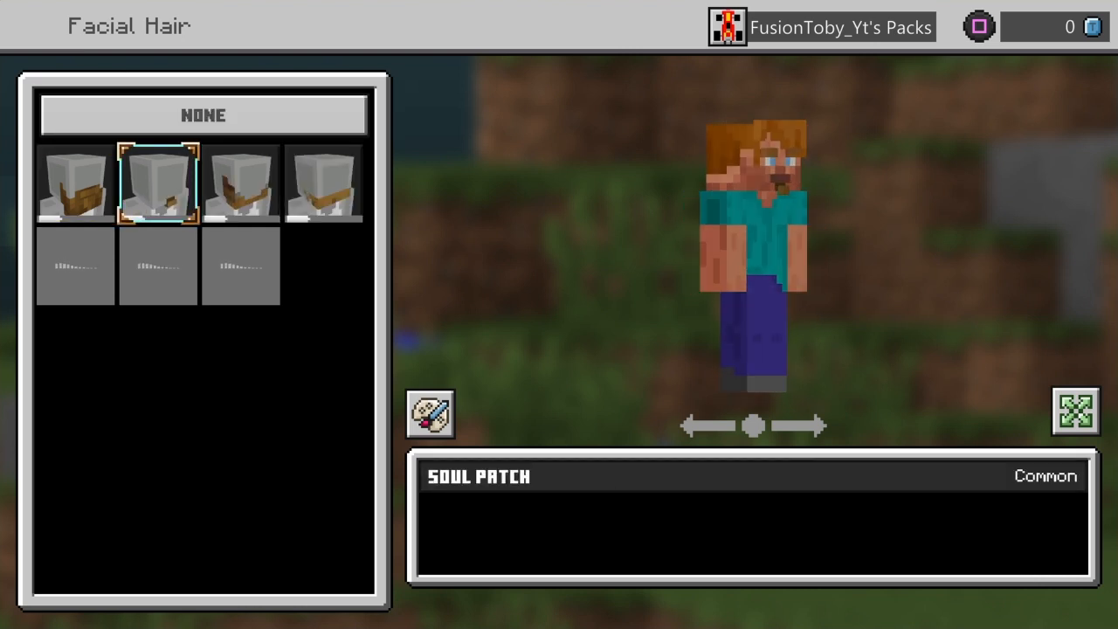
pyautogui.click(323, 180)
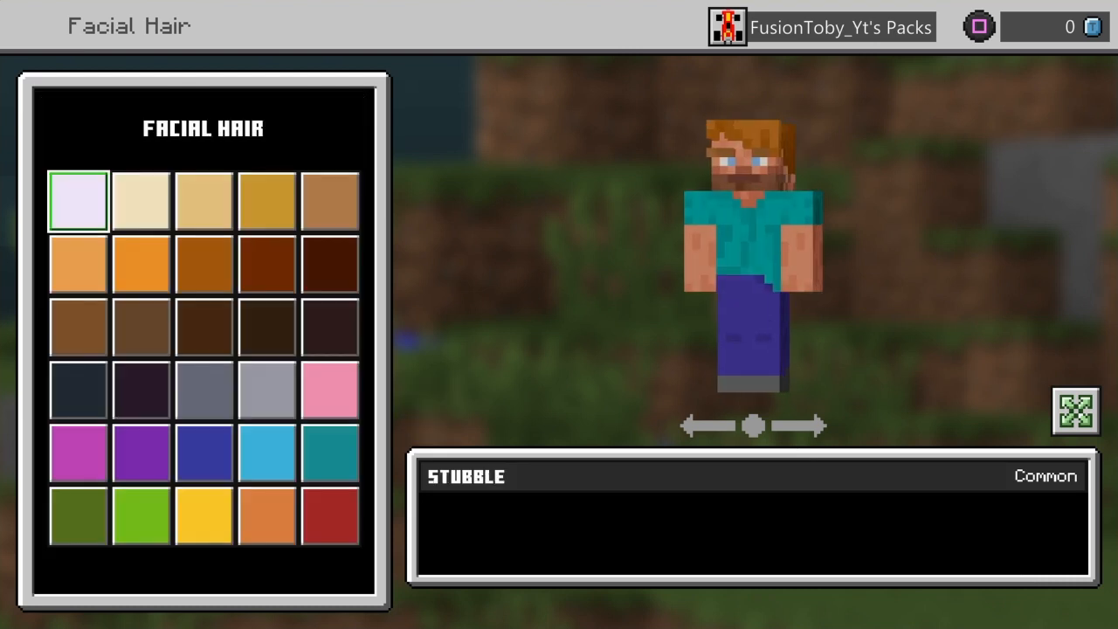
pyautogui.click(203, 262)
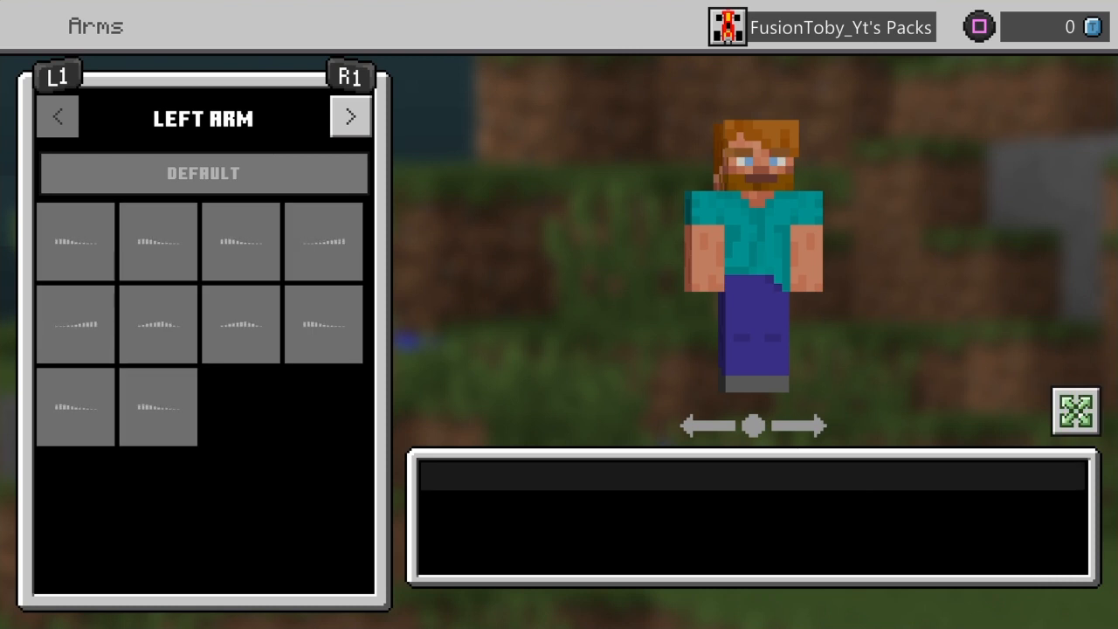
# Browse the Size and Base options, then return to the main Character Creator list.
pyautogui.click(75, 241)
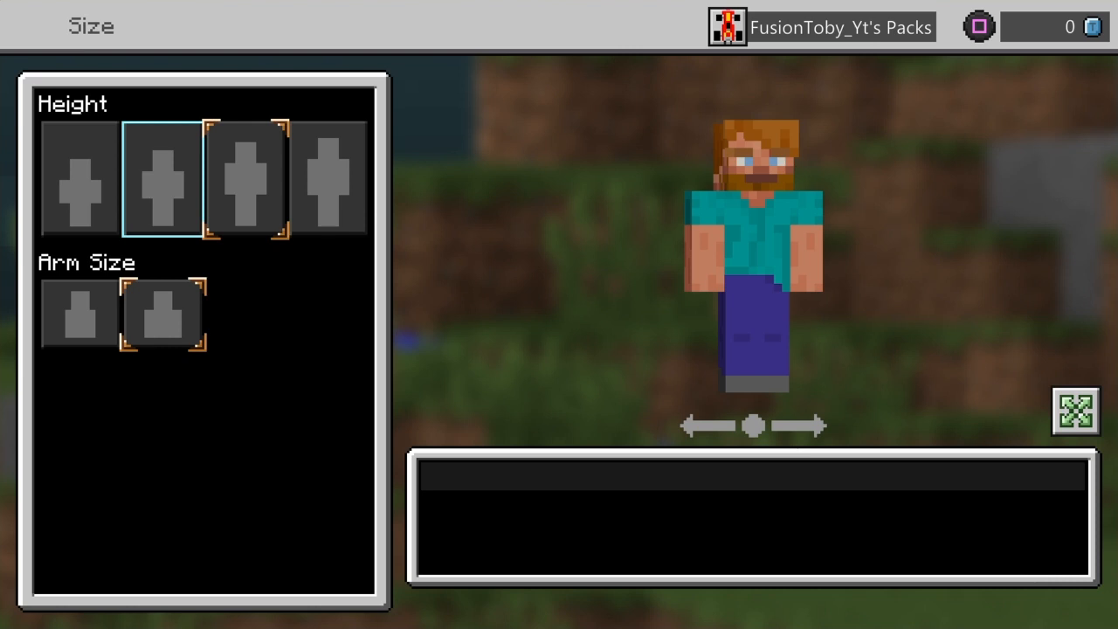
pyautogui.click(78, 313)
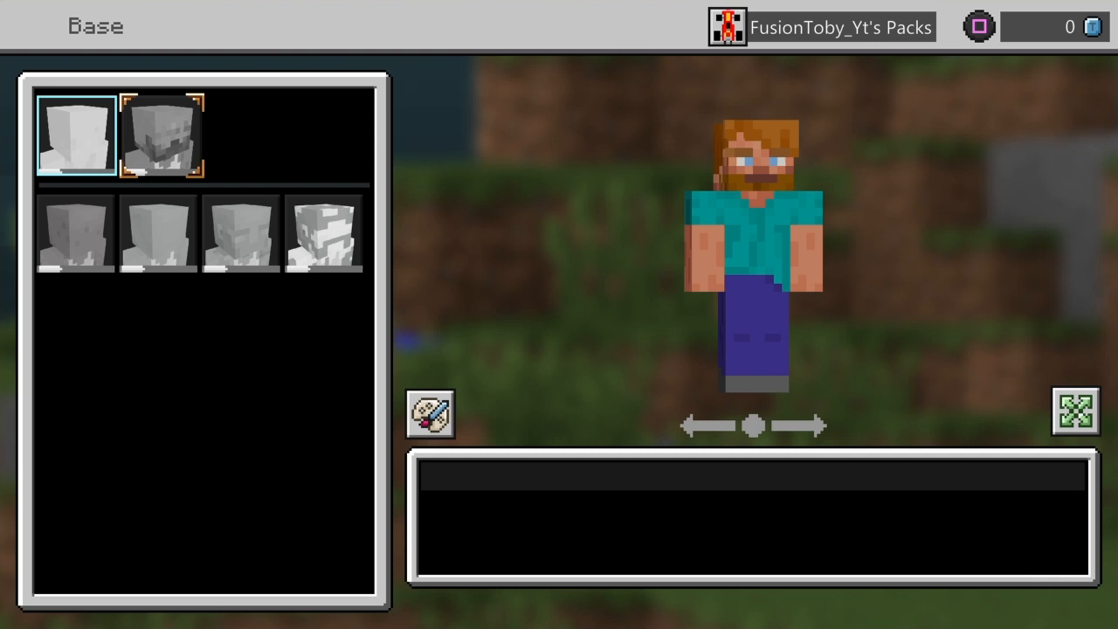
pyautogui.click(157, 231)
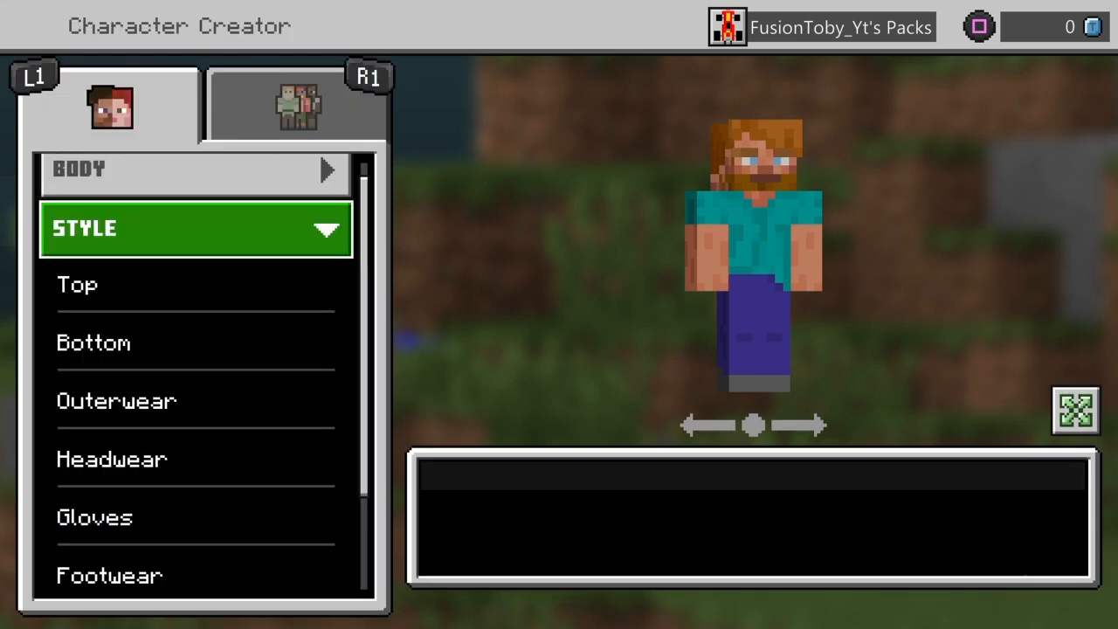
# Browse the tops list and preview the Bee Shirt on the character.
pyautogui.click(77, 283)
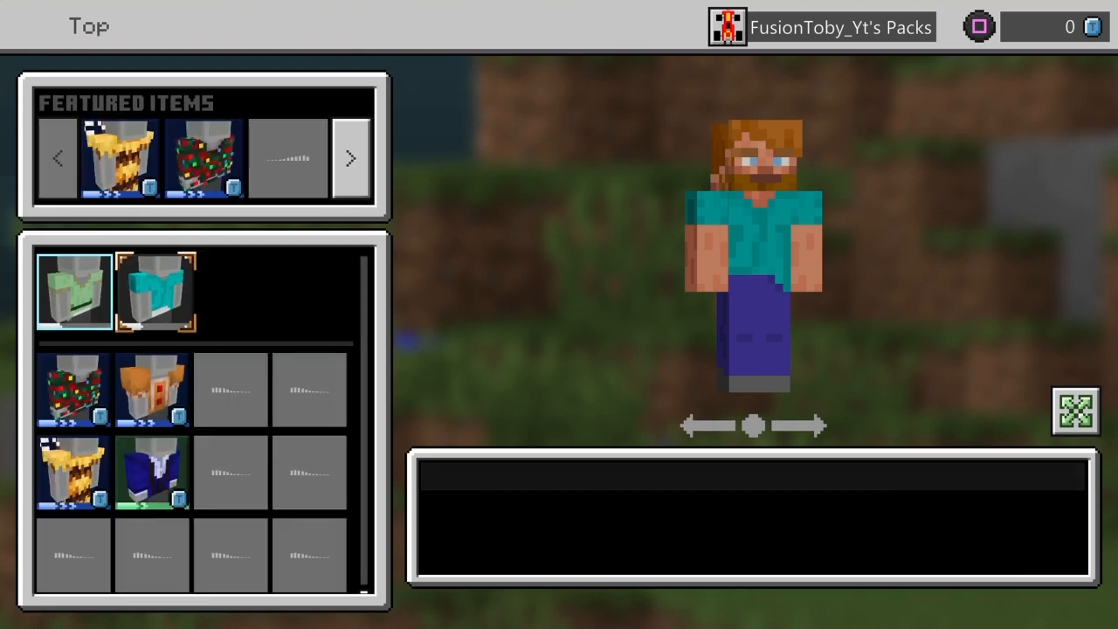
pyautogui.click(150, 472)
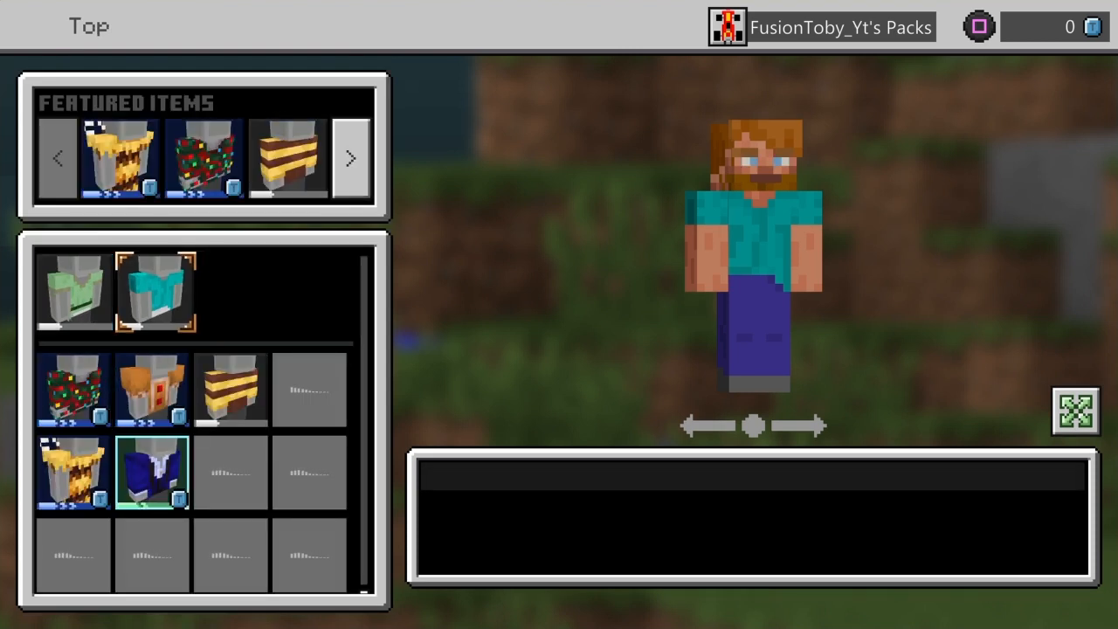
pyautogui.click(230, 389)
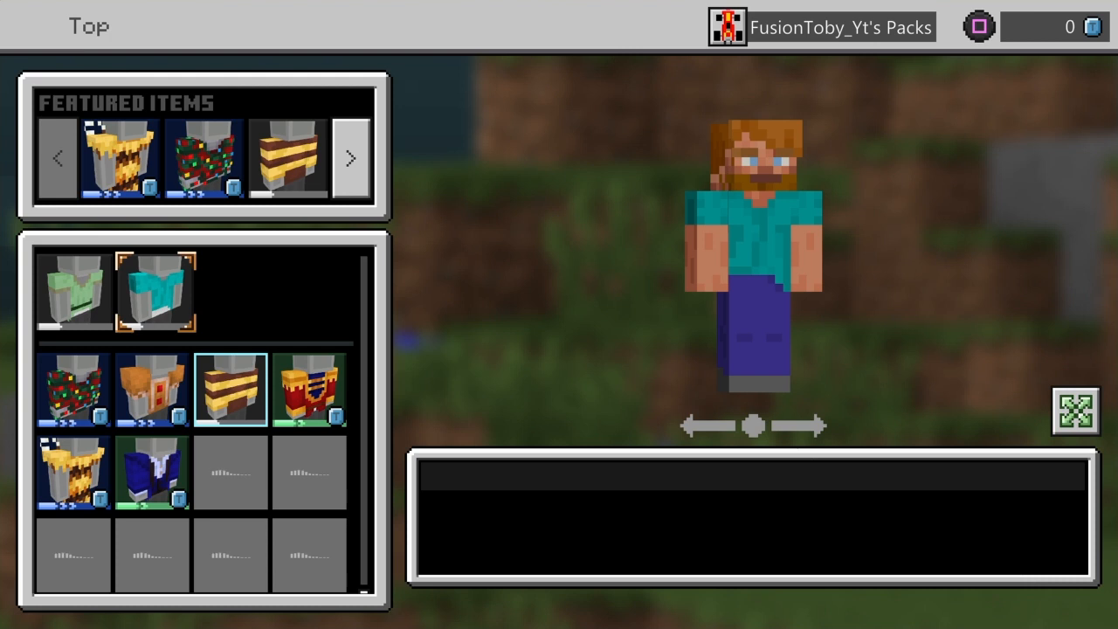
pyautogui.click(231, 472)
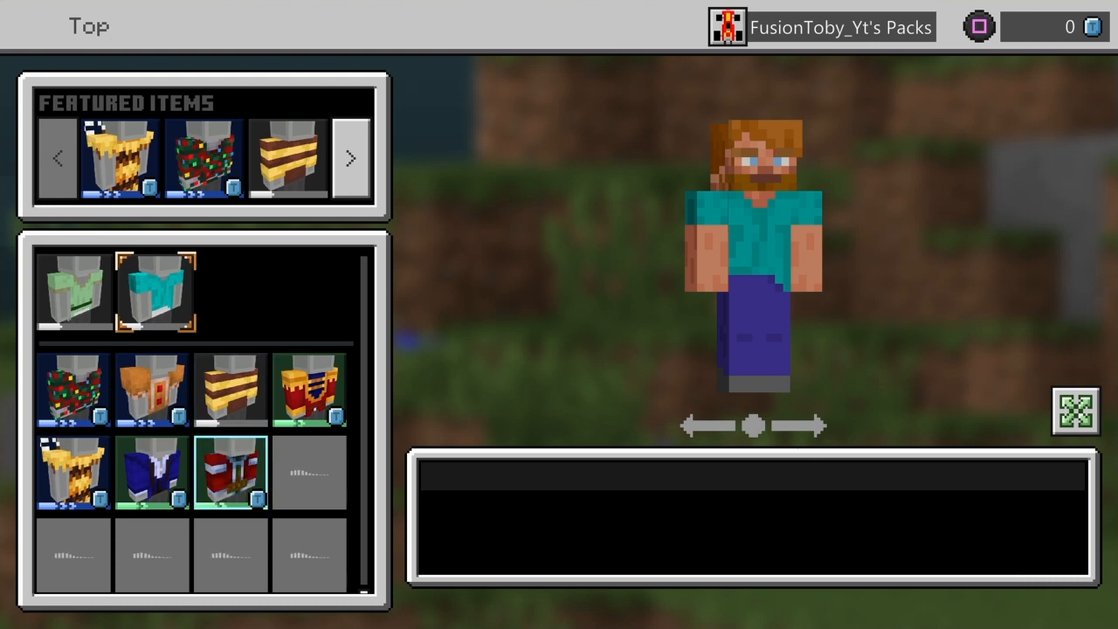
pyautogui.scroll(-3)
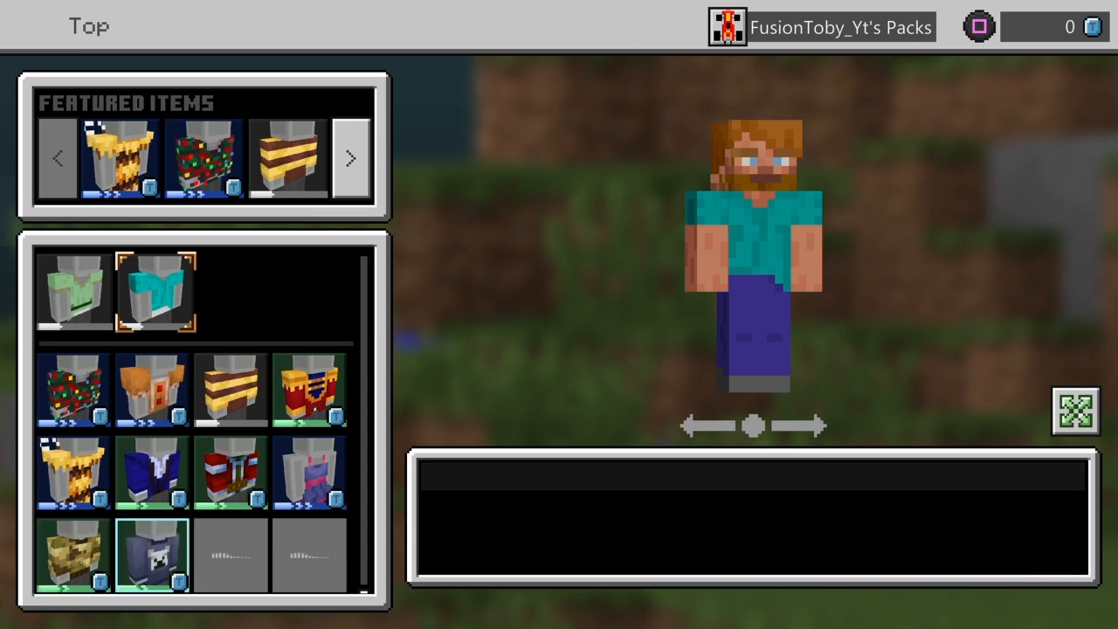
pyautogui.scroll(-3)
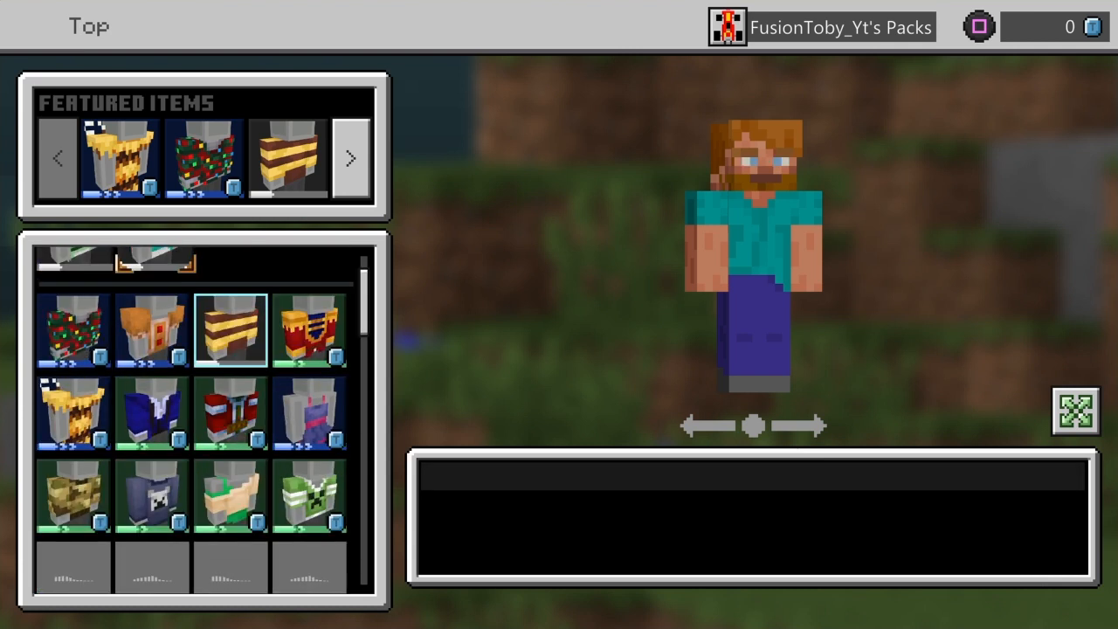
pyautogui.click(230, 328)
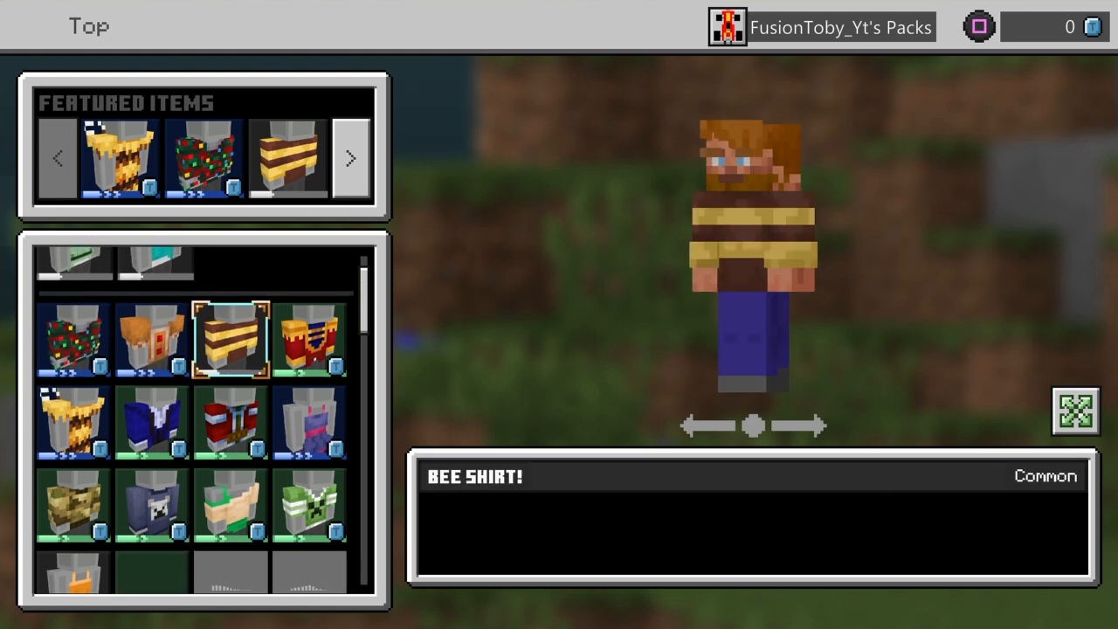
# Preview the Creeper Jersey, then keep the Tanktop and move on to bottoms.
pyautogui.scroll(-3)
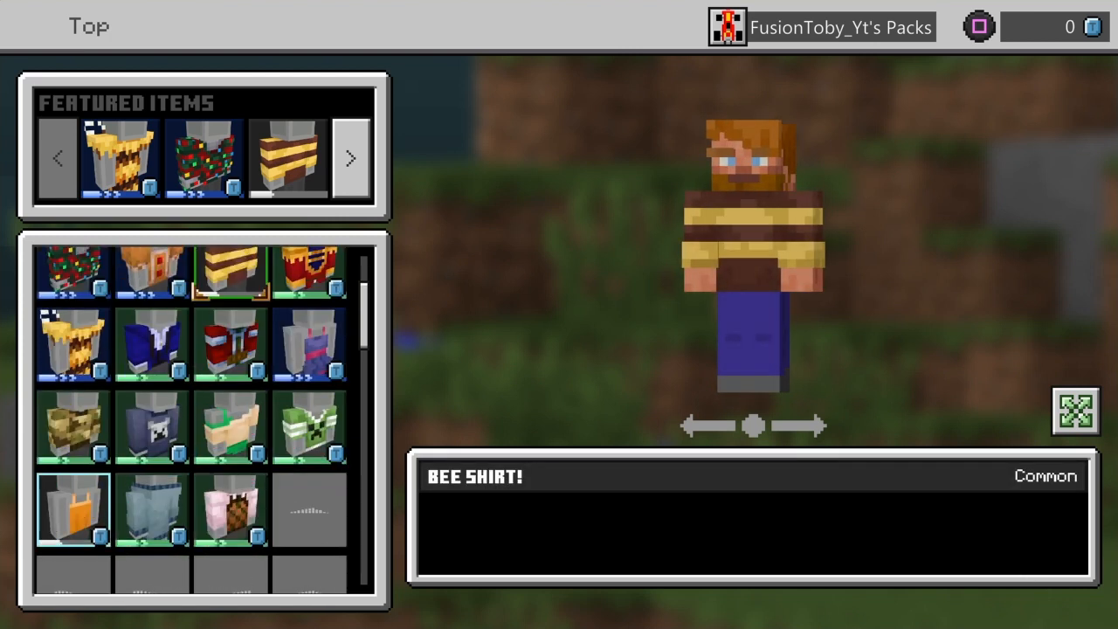
pyautogui.click(308, 428)
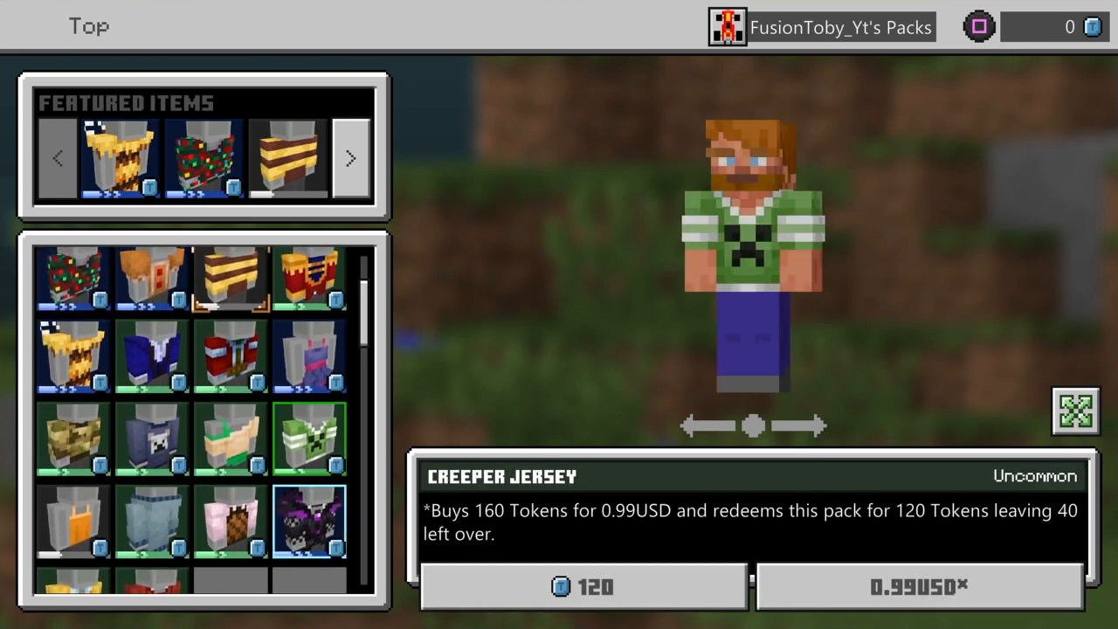
pyautogui.scroll(-3)
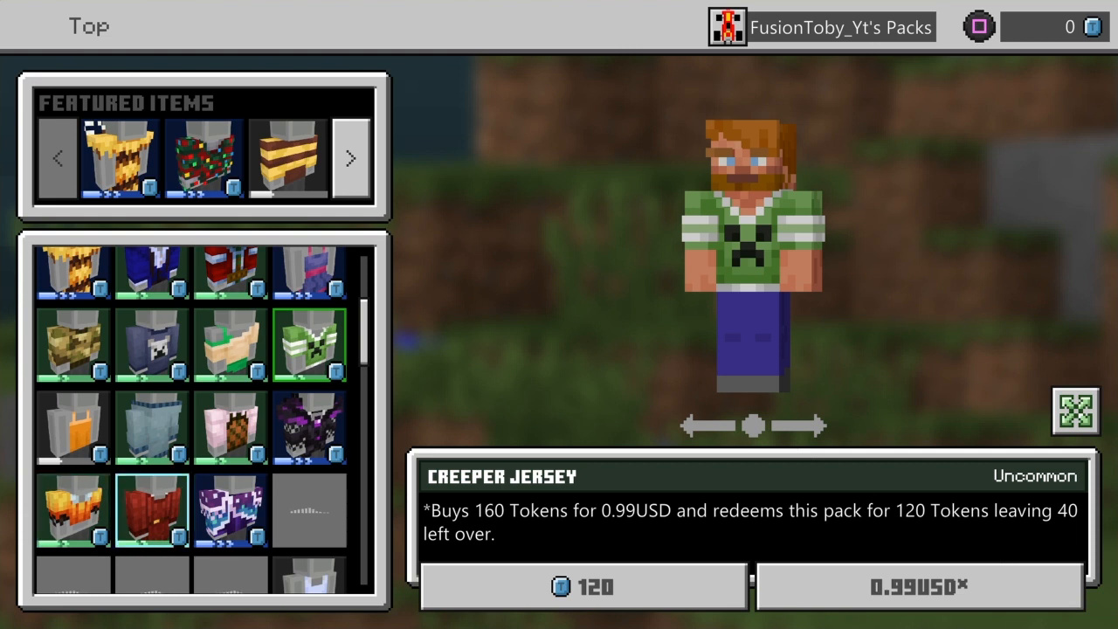
pyautogui.scroll(-3)
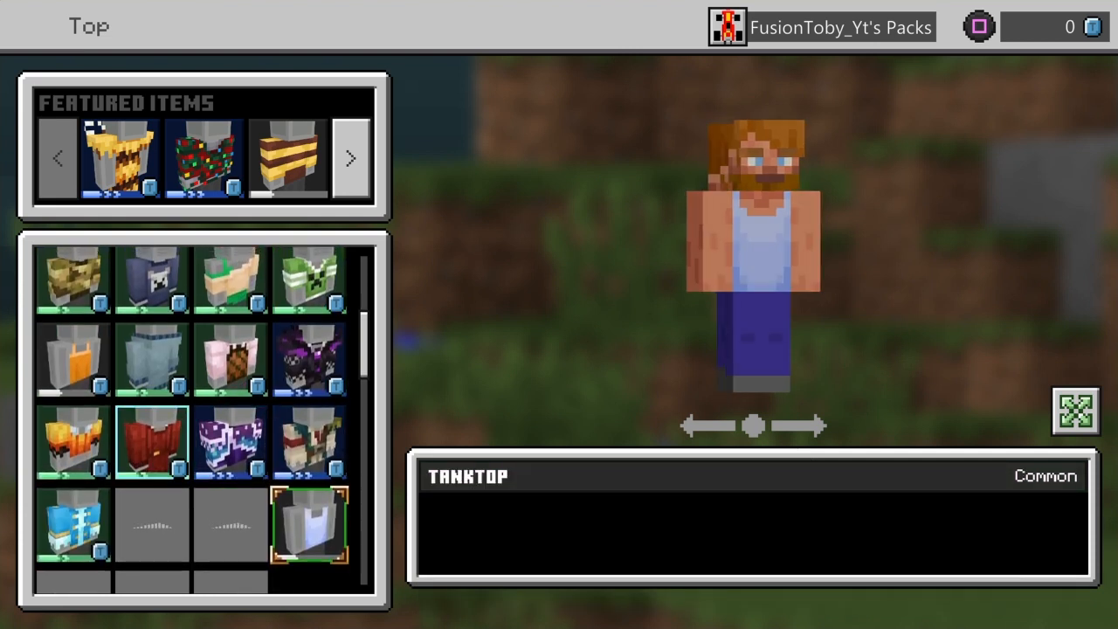
pyautogui.click(150, 524)
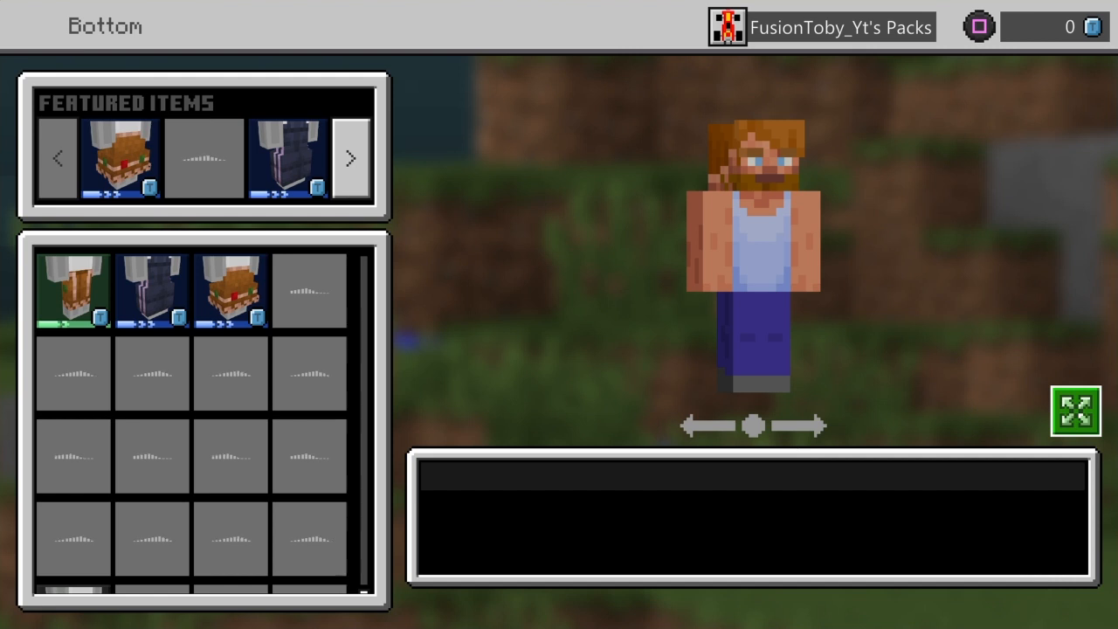
# Dress the character in the tan pants from the Bottom list, then show the Outerwear options.
pyautogui.click(286, 157)
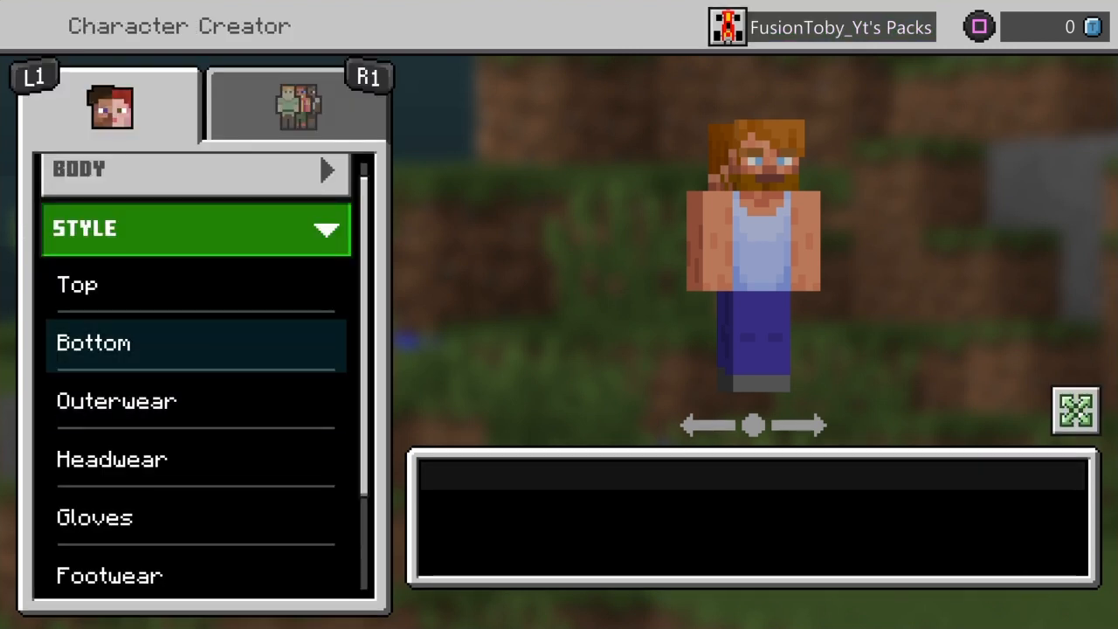
pyautogui.click(95, 343)
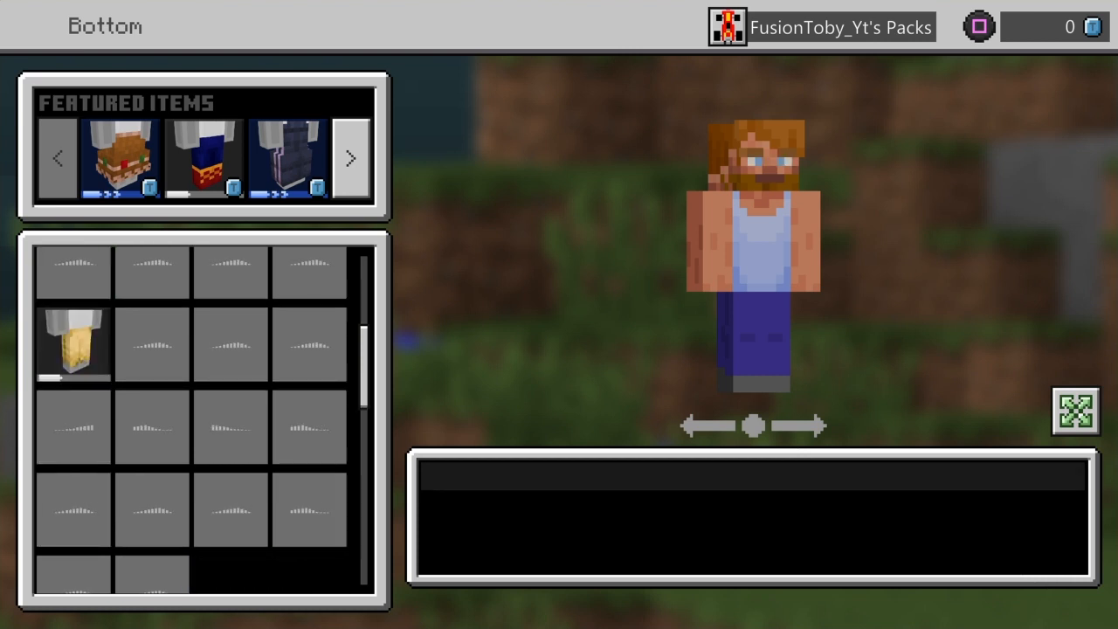
pyautogui.scroll(-3)
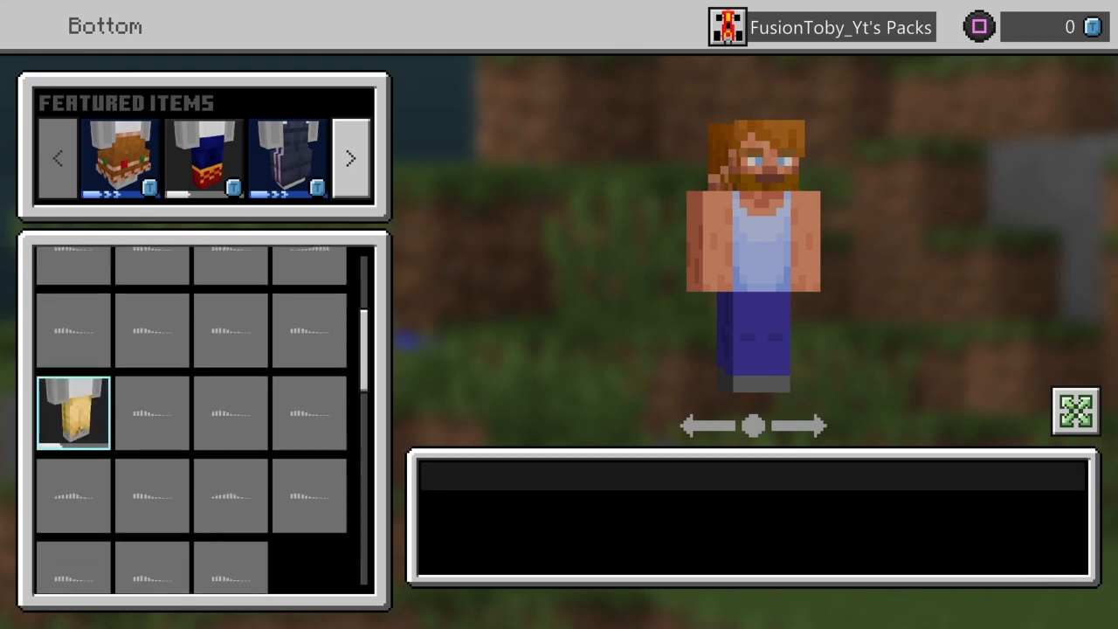
pyautogui.click(74, 412)
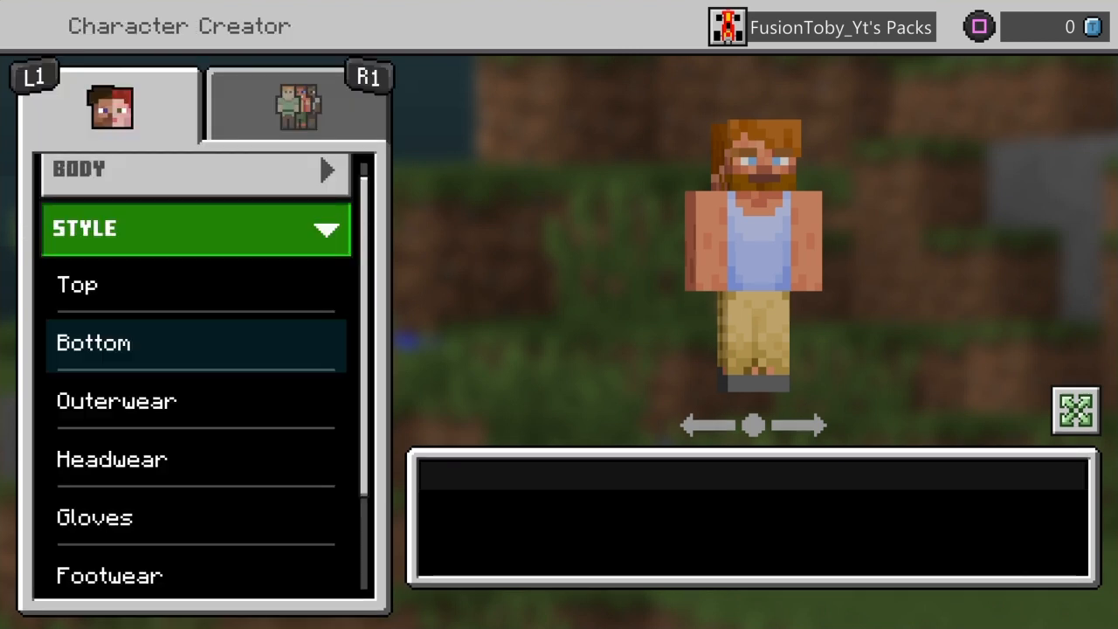
pyautogui.click(115, 400)
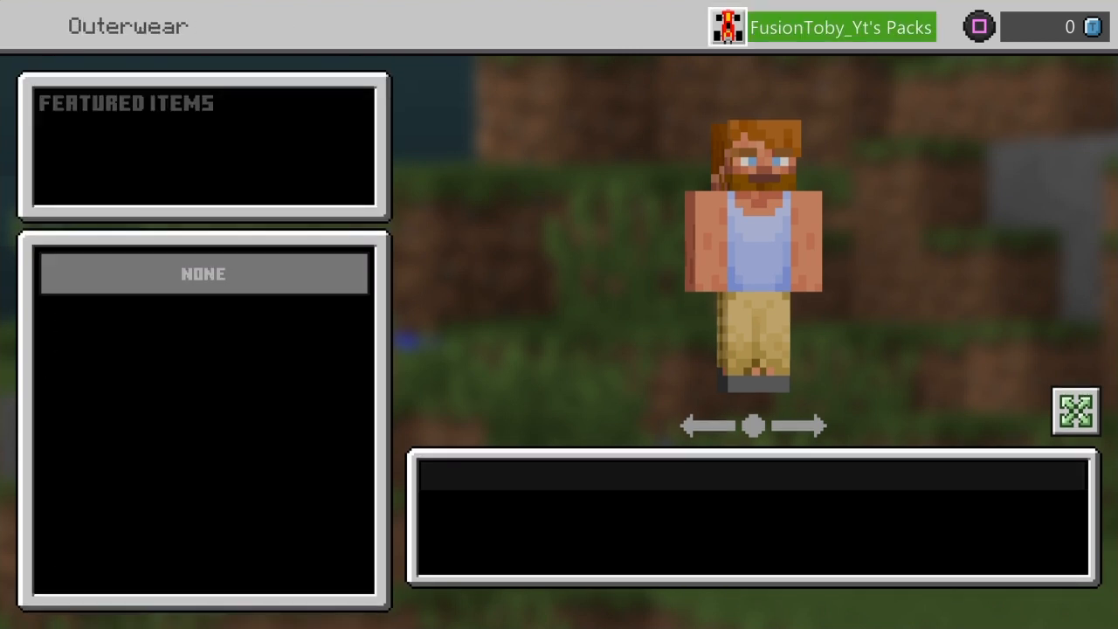